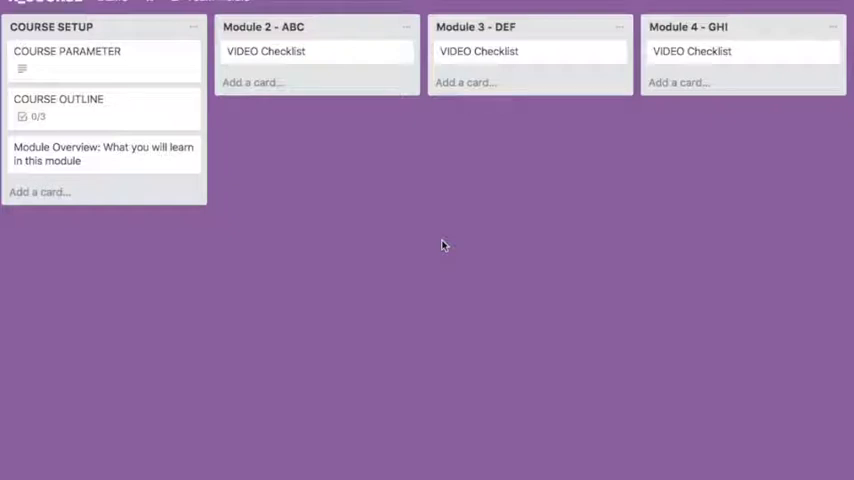
mouse_move(237, 203)
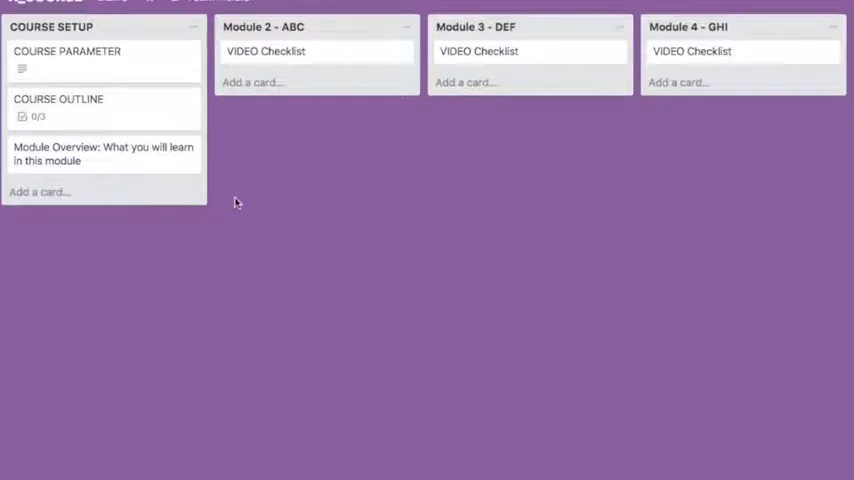
mouse_move(114, 113)
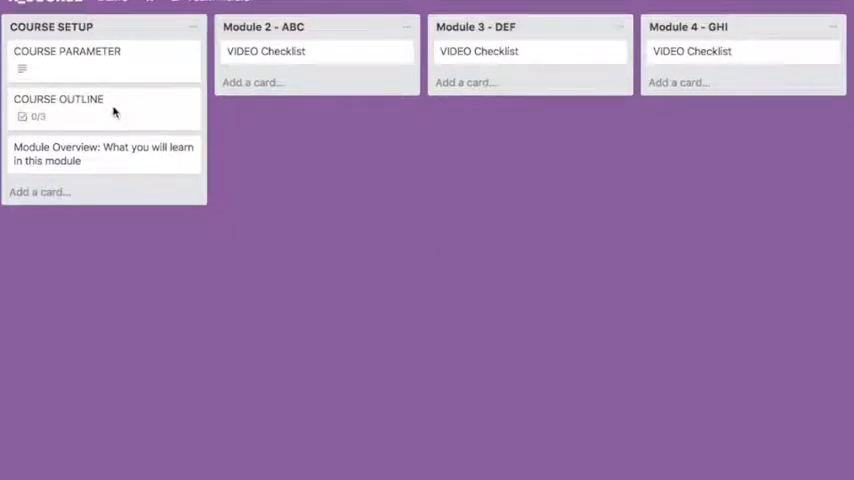
Step: Open the COURSE OUTLINE card and scroll through its module checklists
click(58, 98)
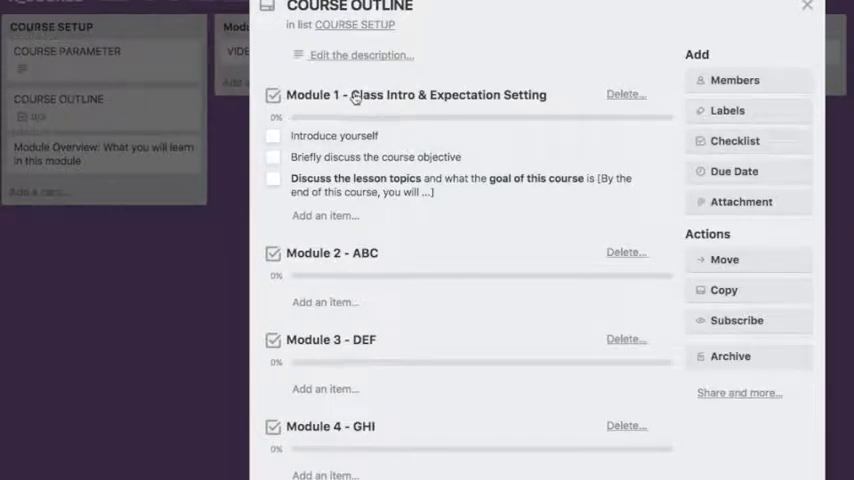
scroll(down, 3)
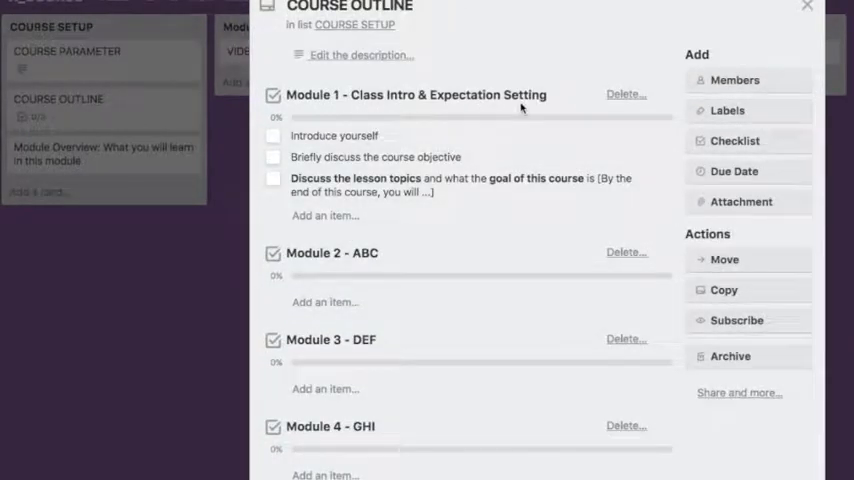
scroll(down, 3)
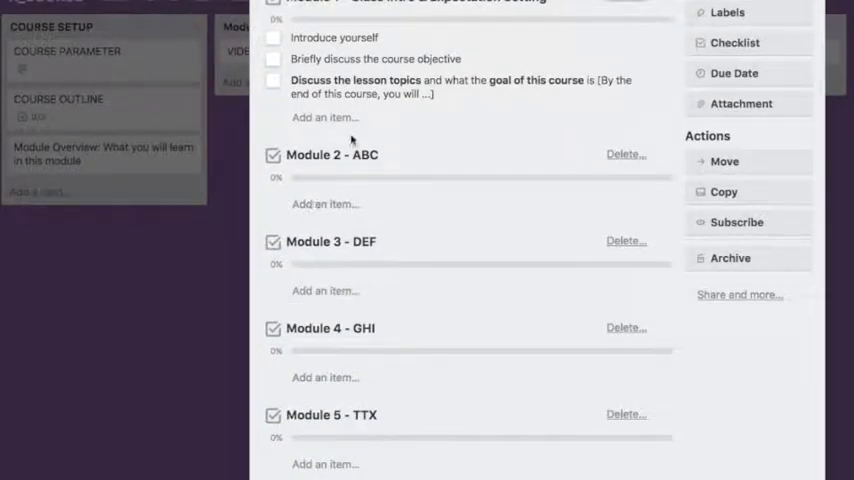
scroll(down, 3)
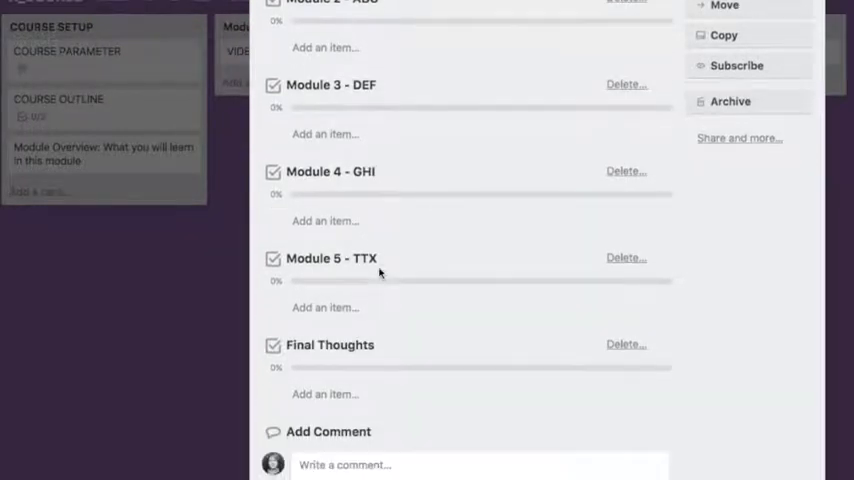
scroll(down, 3)
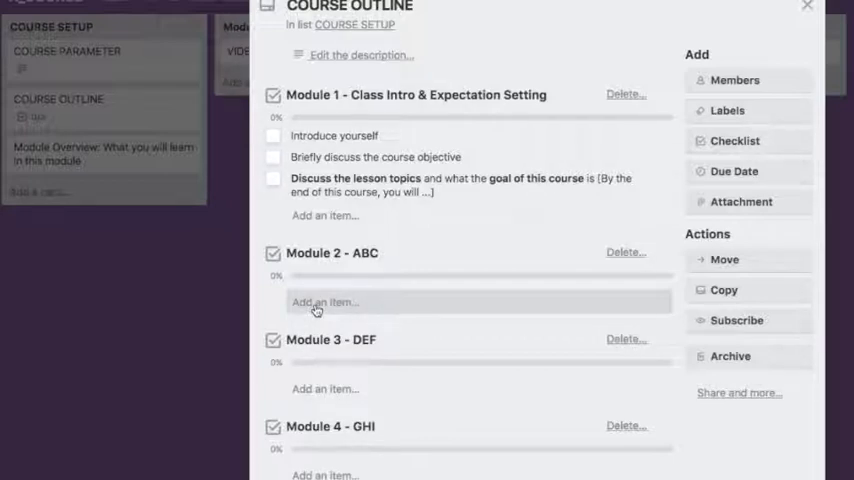
mouse_move(416, 308)
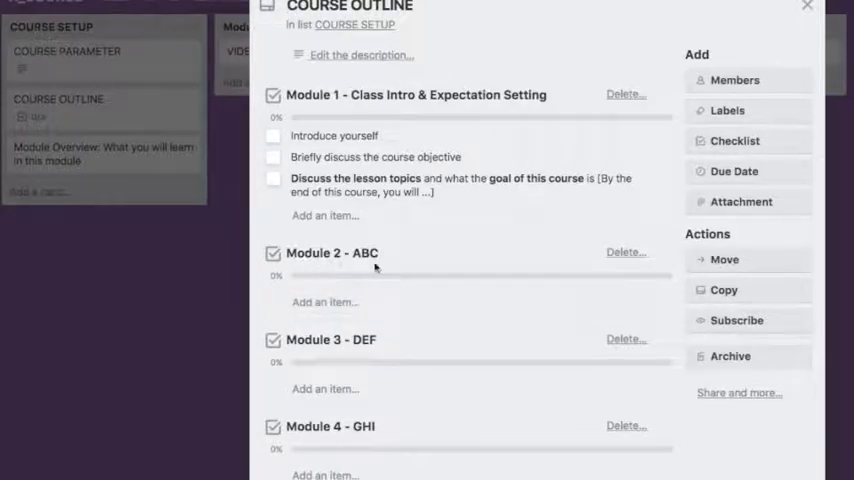
Step: Close and reopen COURSE OUTLINE, then open the Module Overview card
click(807, 6)
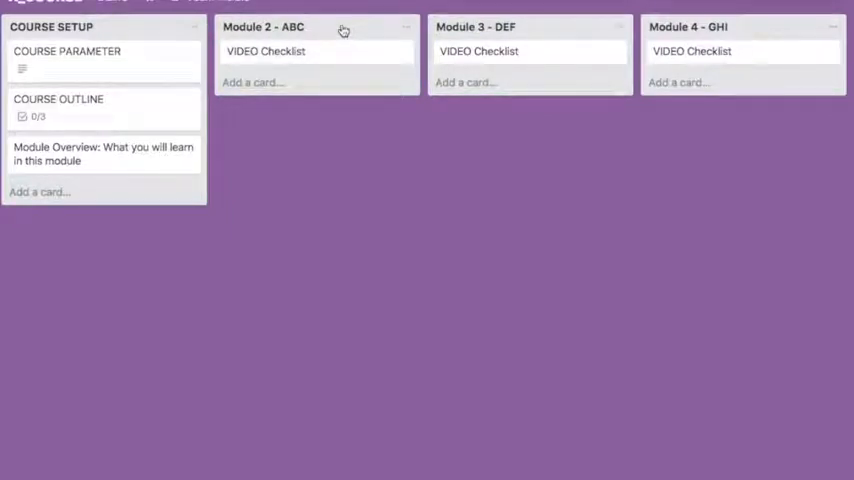
click(58, 105)
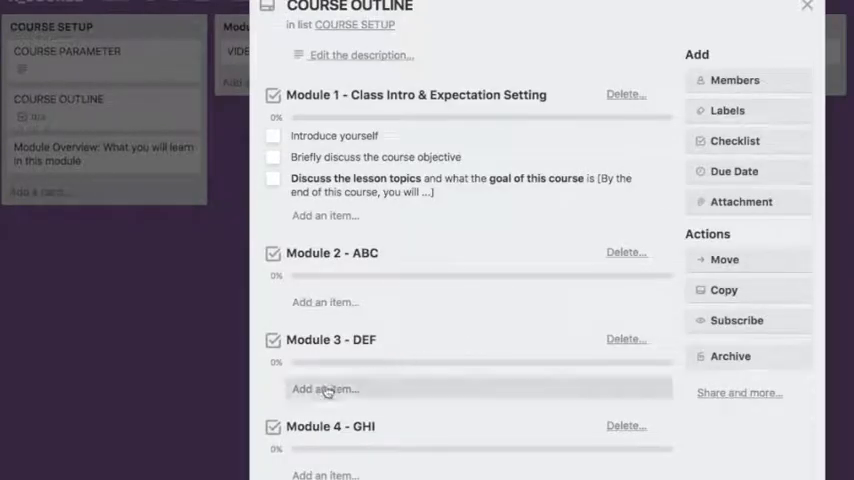
click(807, 6)
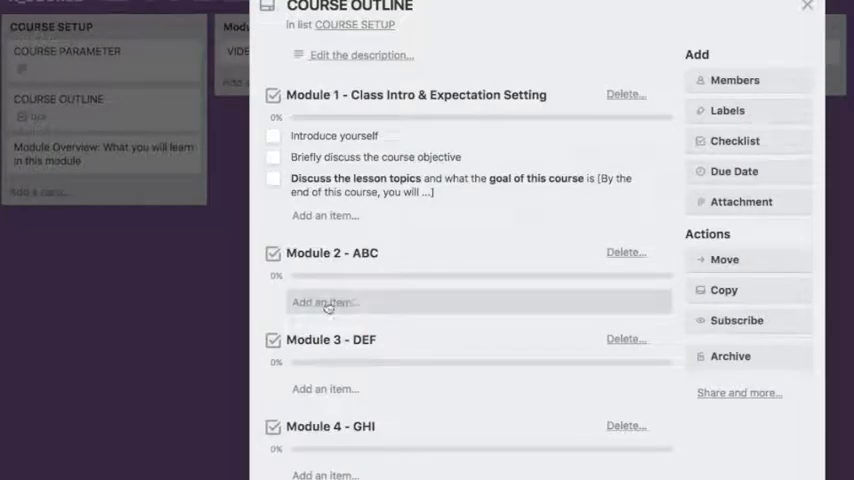
click(325, 302)
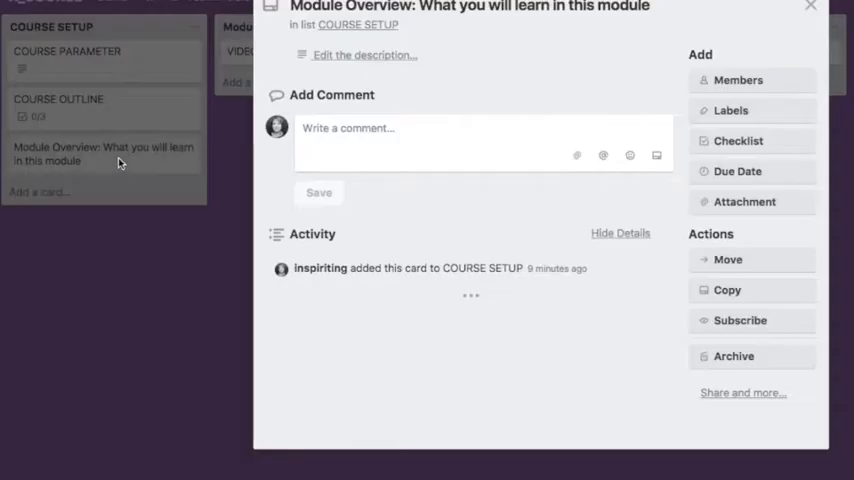
Step: Add Module Overview, Lesson 2.1 and Lesson 2.2 under the Module 2 - ABC checklist
click(470, 7)
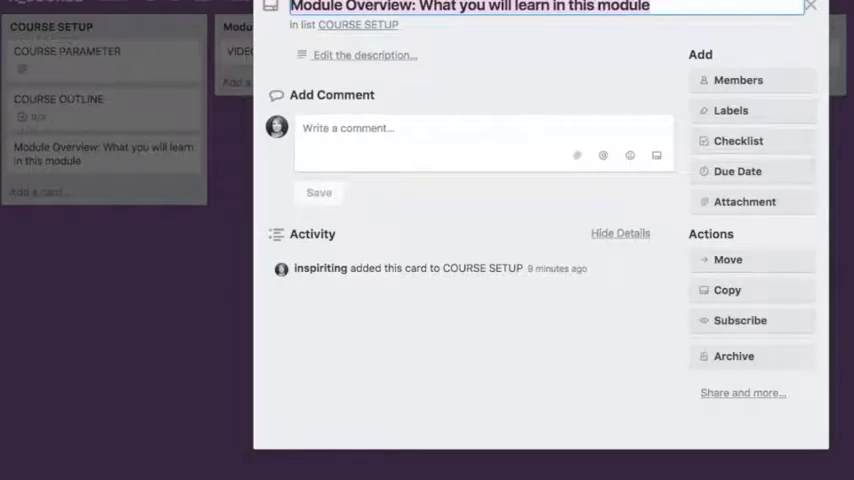
click(809, 7)
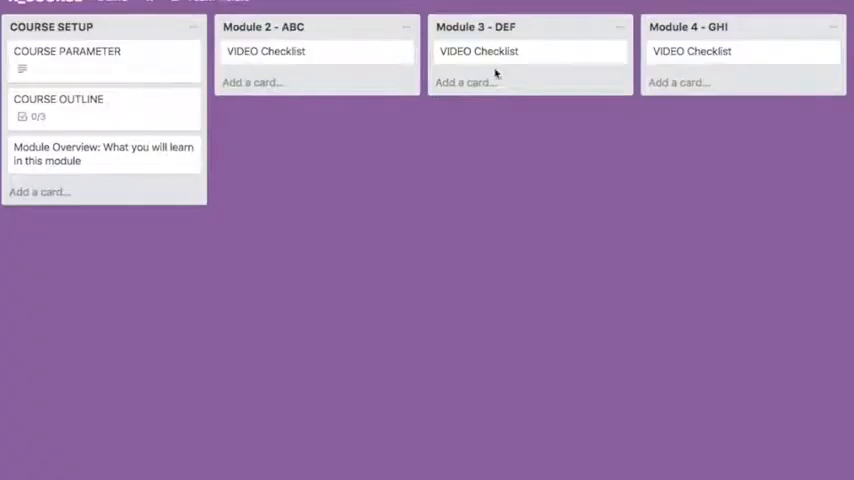
click(58, 103)
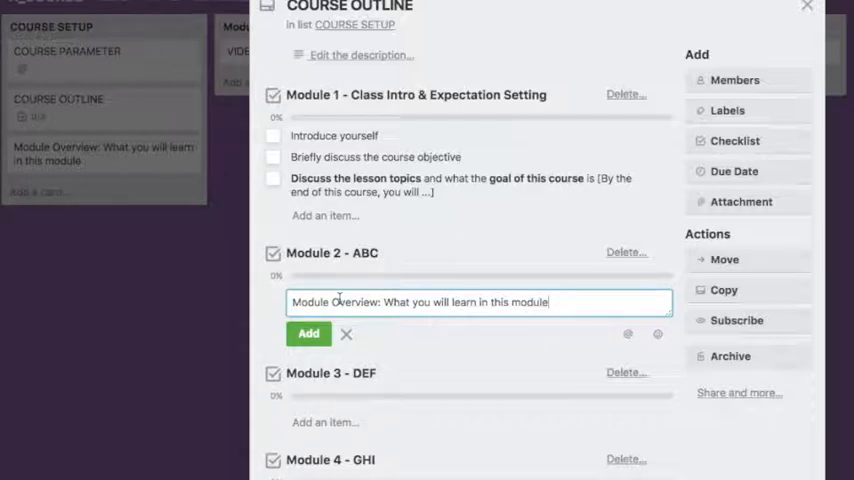
click(308, 333)
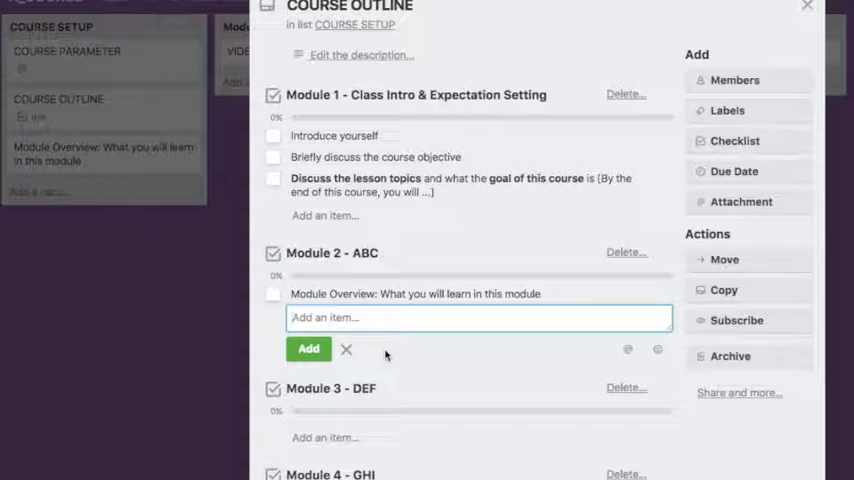
text(Lesson 2.)
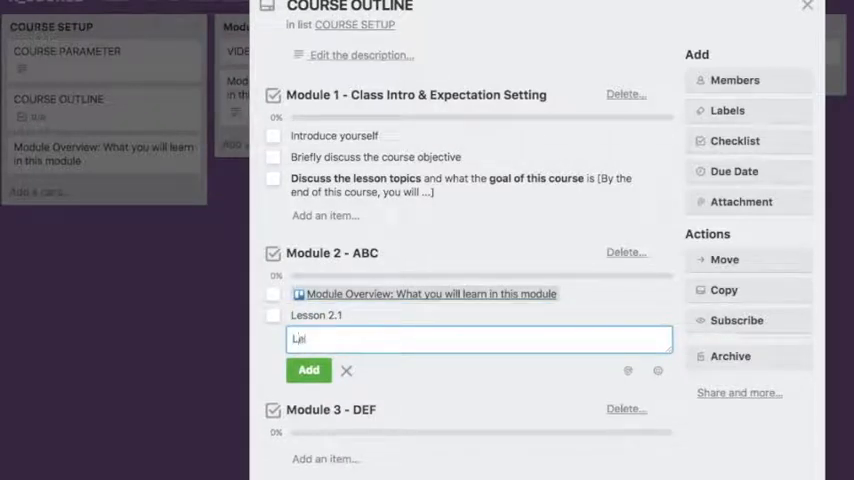
text(Lesson 2.2)
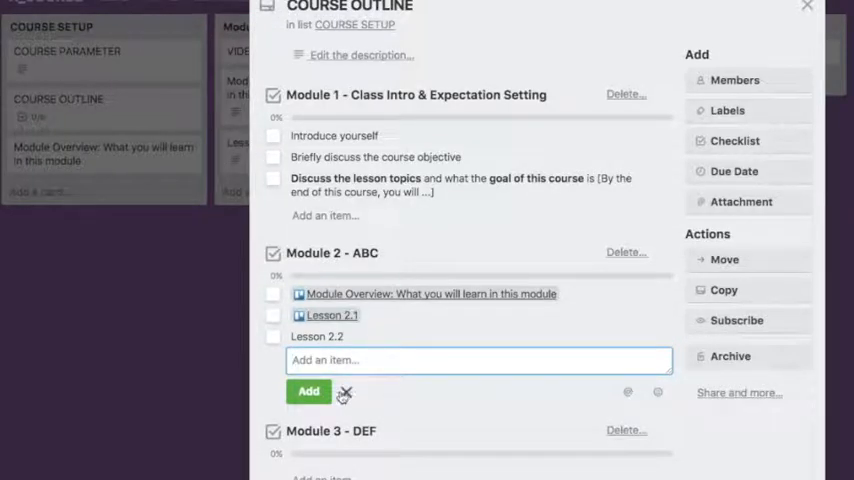
click(308, 391)
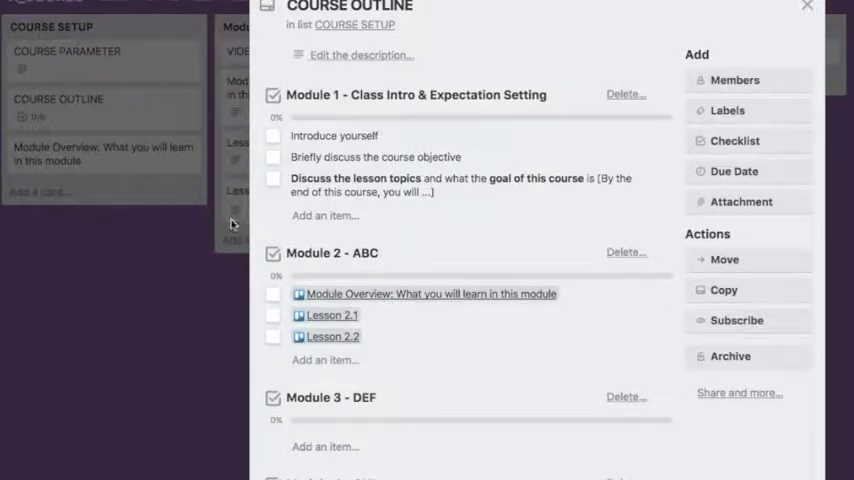
mouse_move(323, 320)
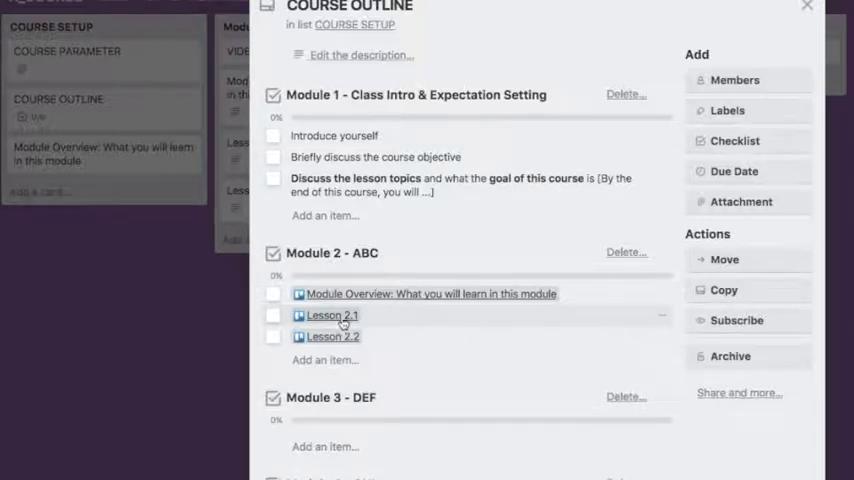
mouse_move(331, 321)
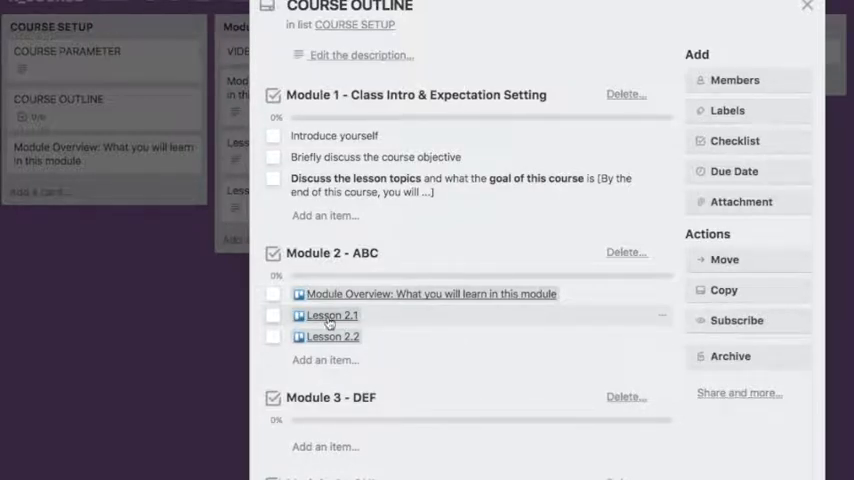
Step: Check that the new Lesson 2.1 card links back to COURSE OUTLINE
click(331, 315)
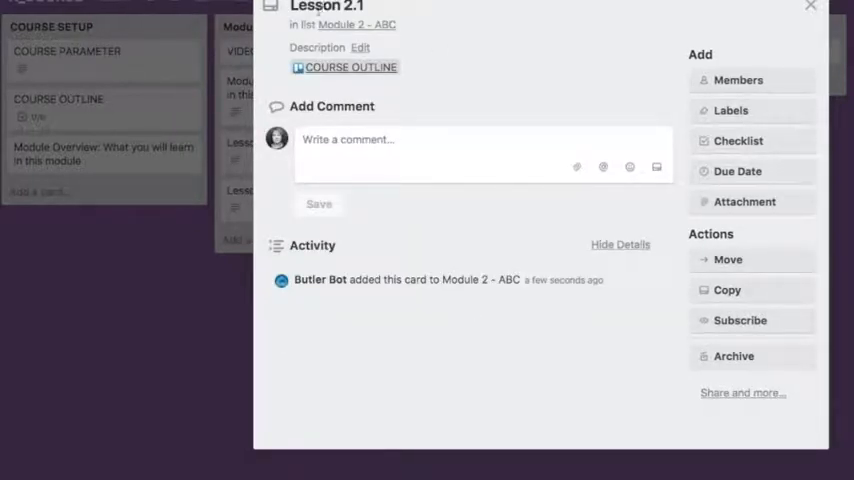
click(810, 8)
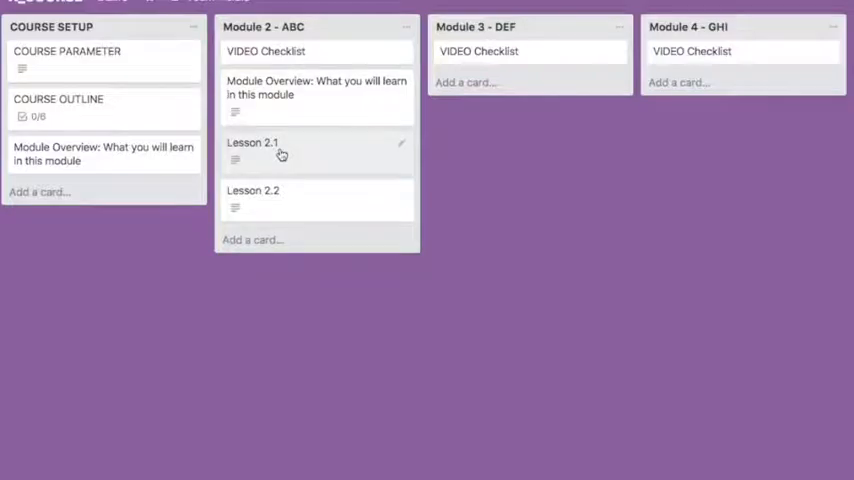
click(252, 142)
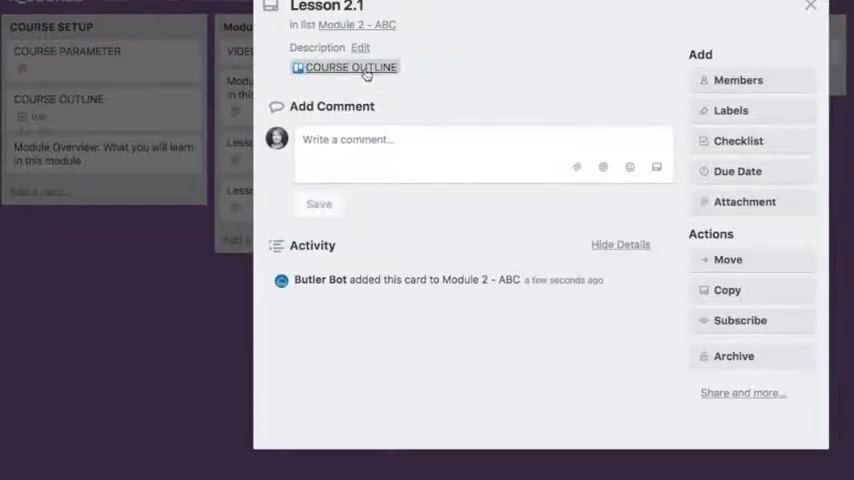
click(350, 67)
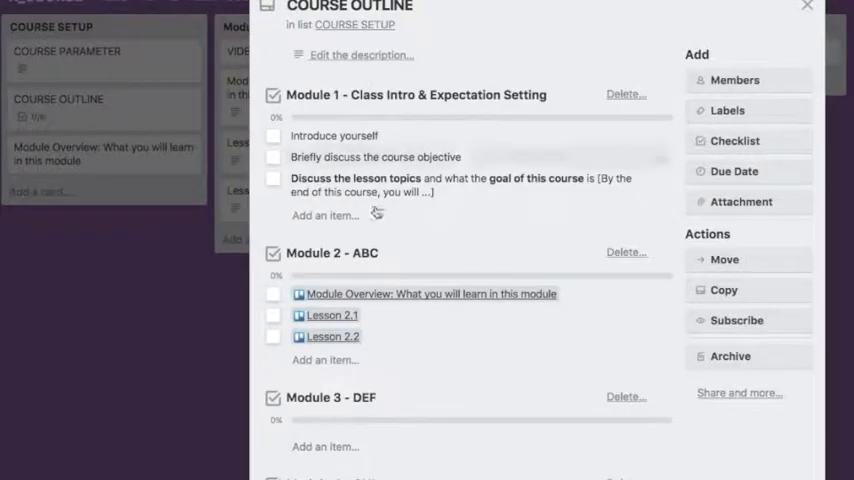
mouse_move(331, 315)
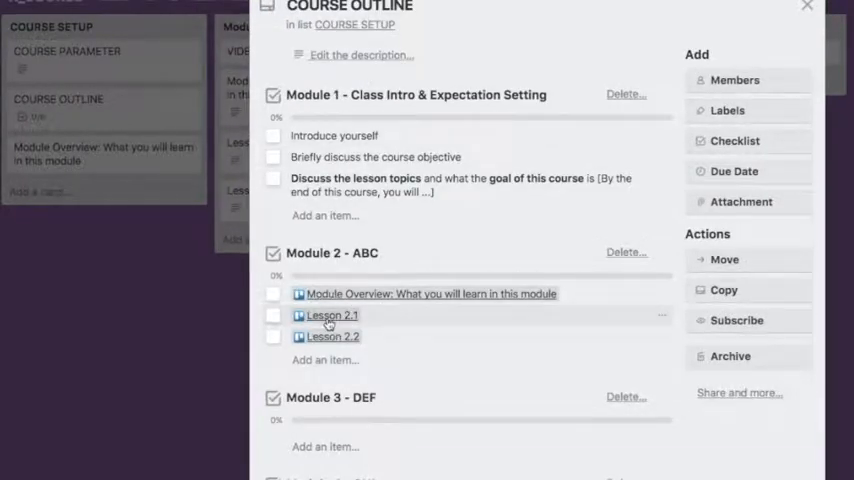
click(332, 315)
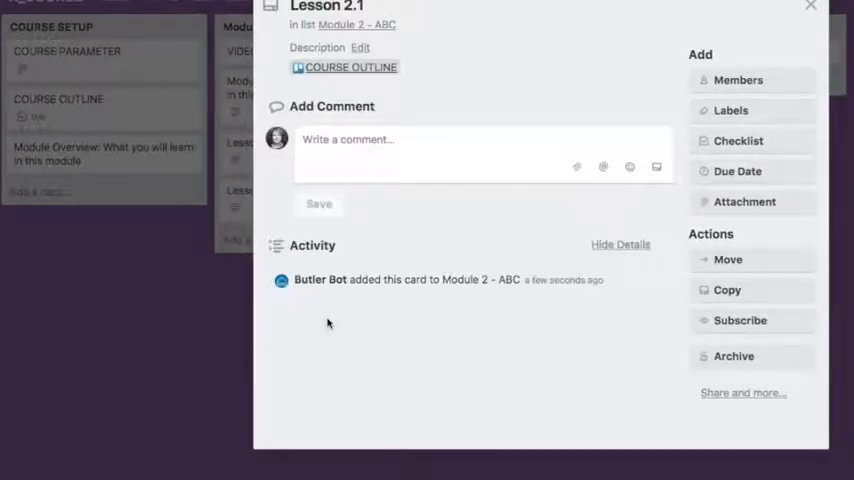
click(810, 8)
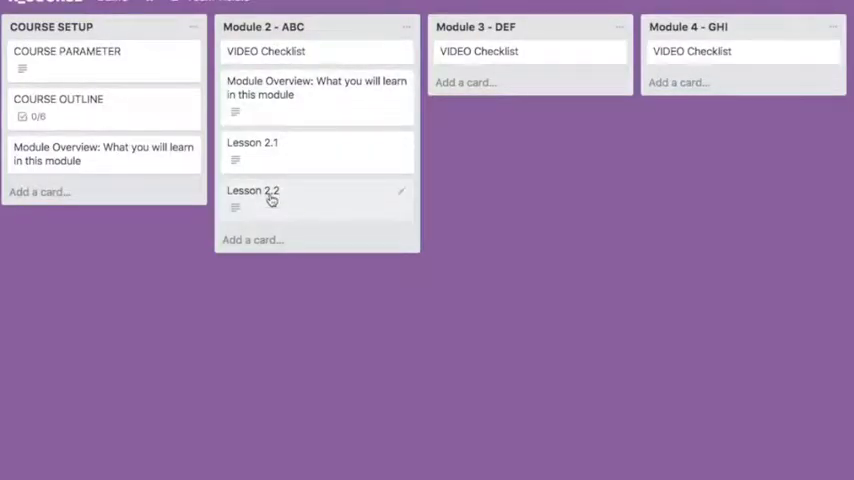
mouse_move(376, 152)
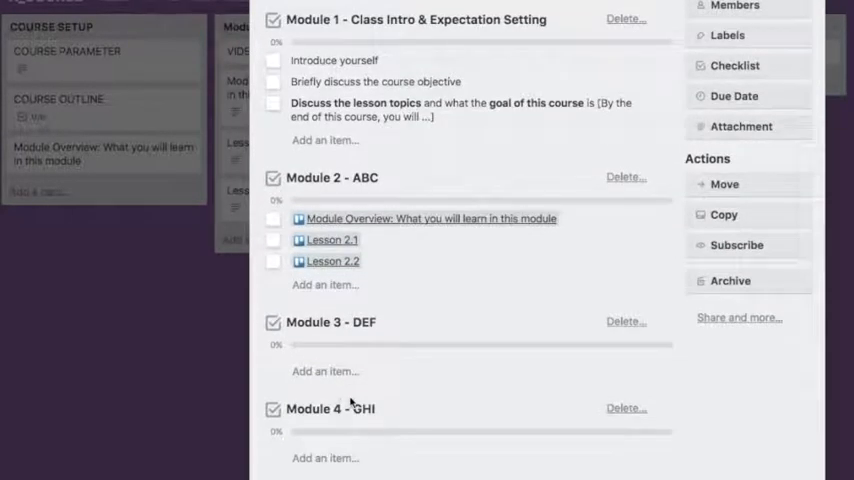
Step: Add a Lesson 3.2 item to the Module 3 - DEF checklist
click(324, 371)
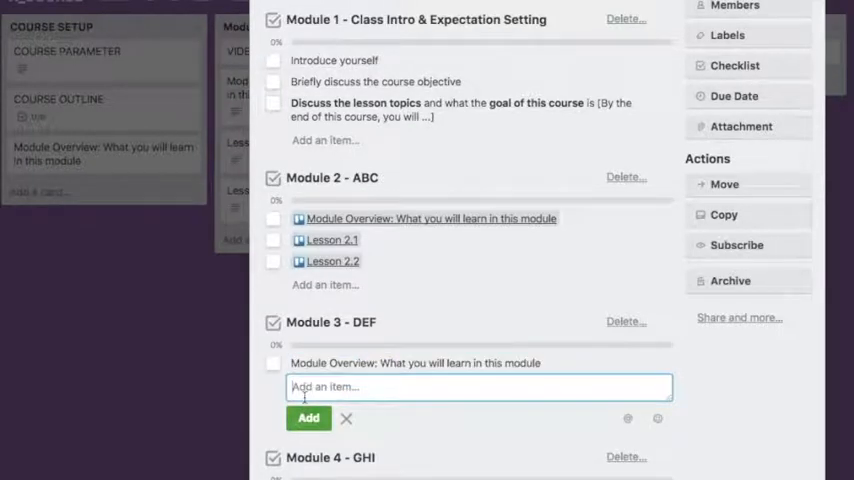
text(Lesss)
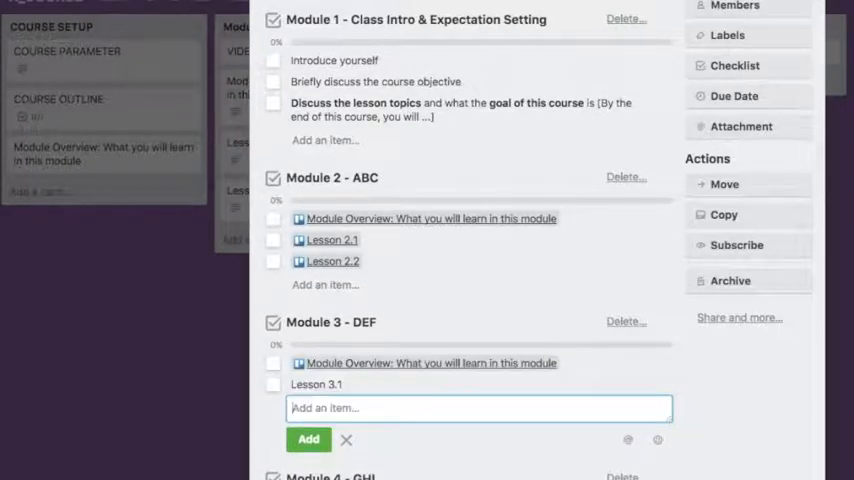
text(Lesson 3)
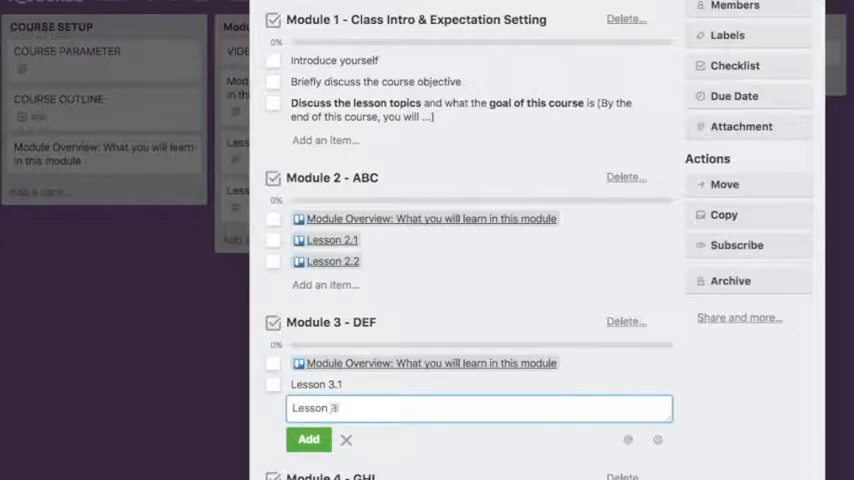
click(308, 439)
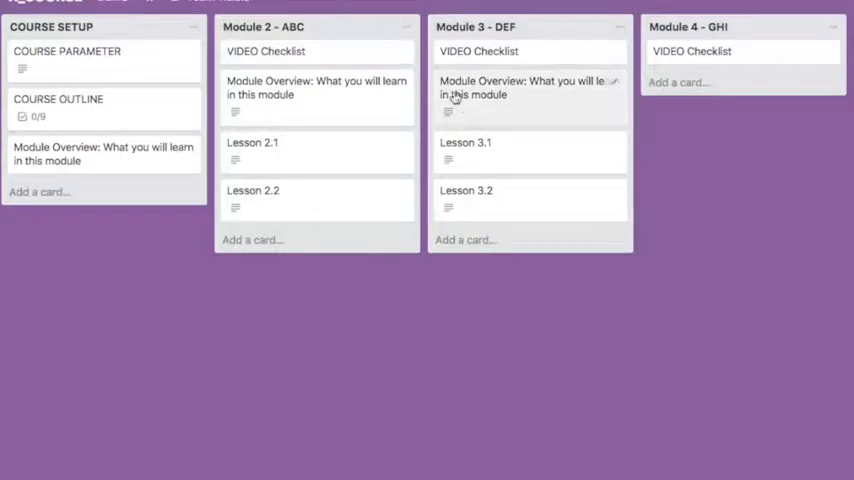
mouse_move(567, 116)
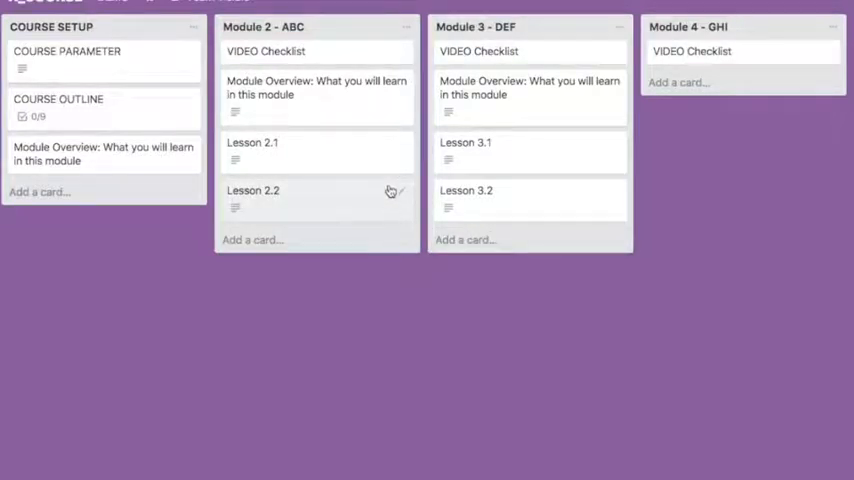
mouse_move(363, 148)
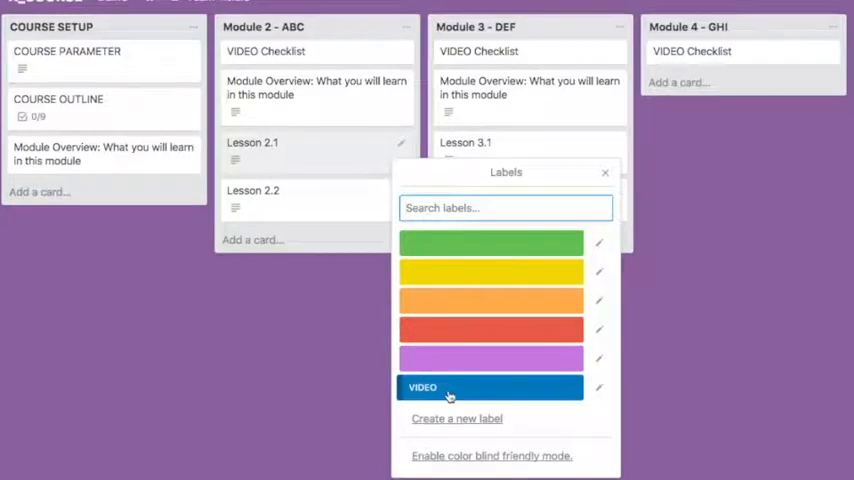
Step: Label Lesson 2.1 VIDEO and check Module 2's VIDEO Checklist card
click(490, 387)
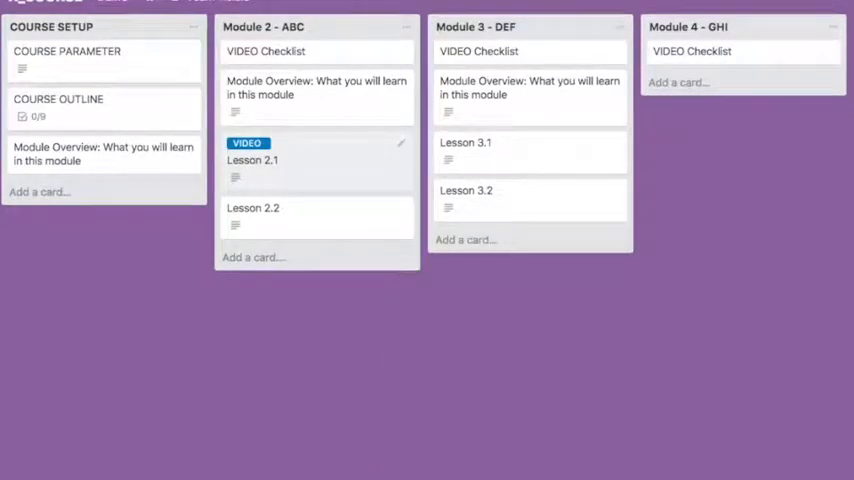
mouse_move(355, 57)
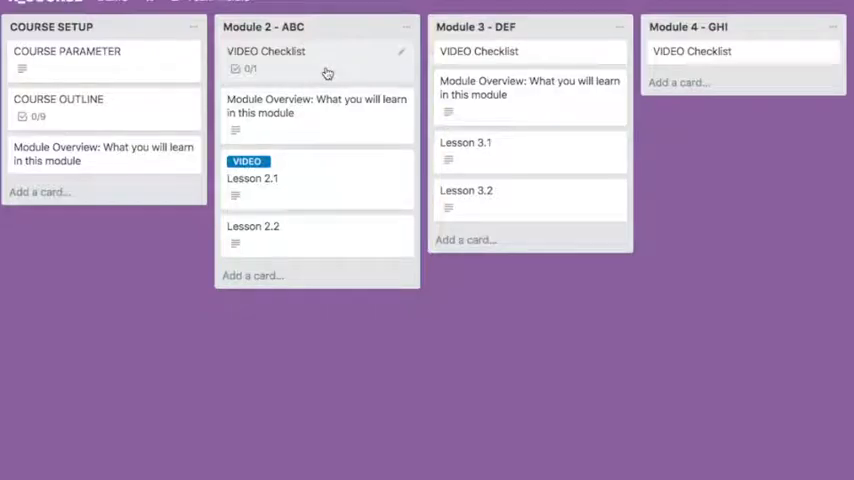
click(265, 51)
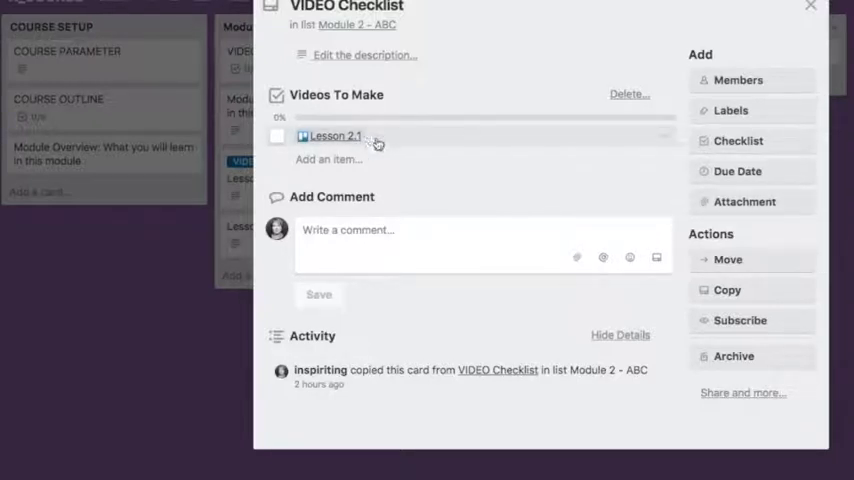
click(810, 8)
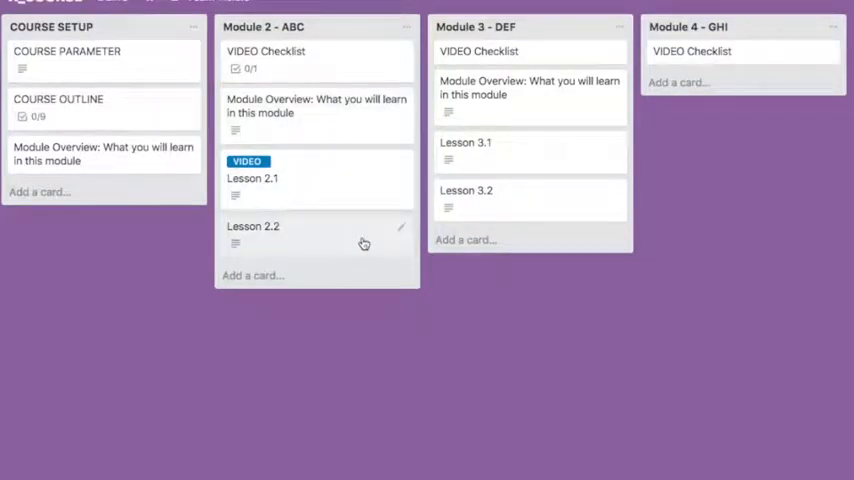
Step: Label Lessons 2.2 and 3.2 VIDEO and check Module 3's VIDEO Checklist card
click(401, 227)
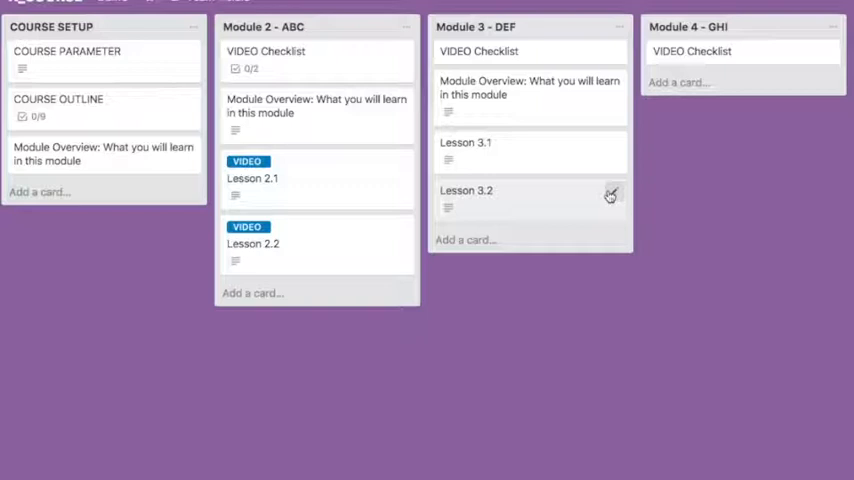
click(611, 195)
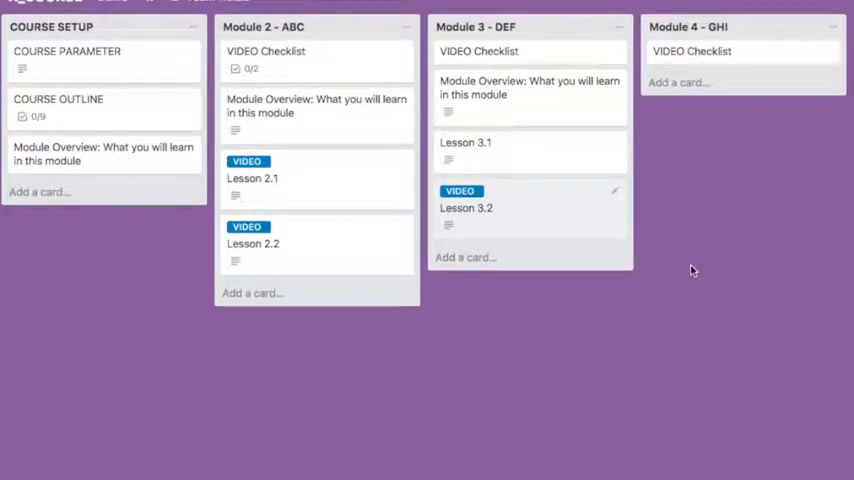
mouse_move(678, 177)
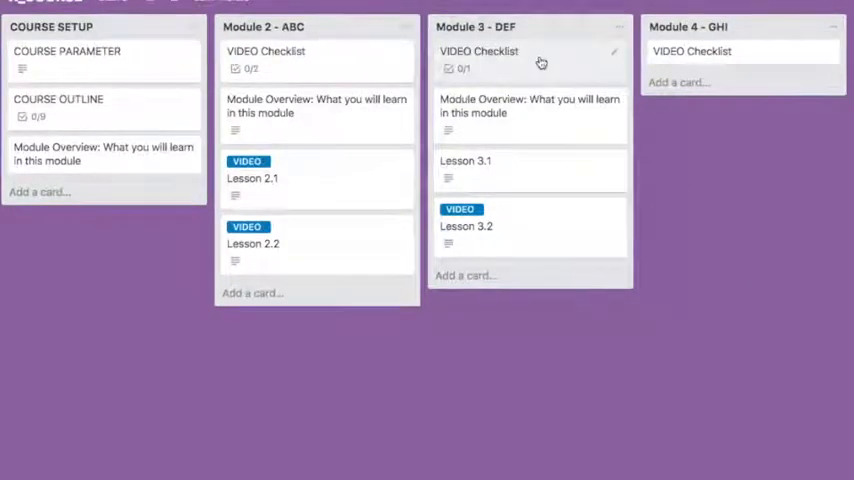
click(478, 51)
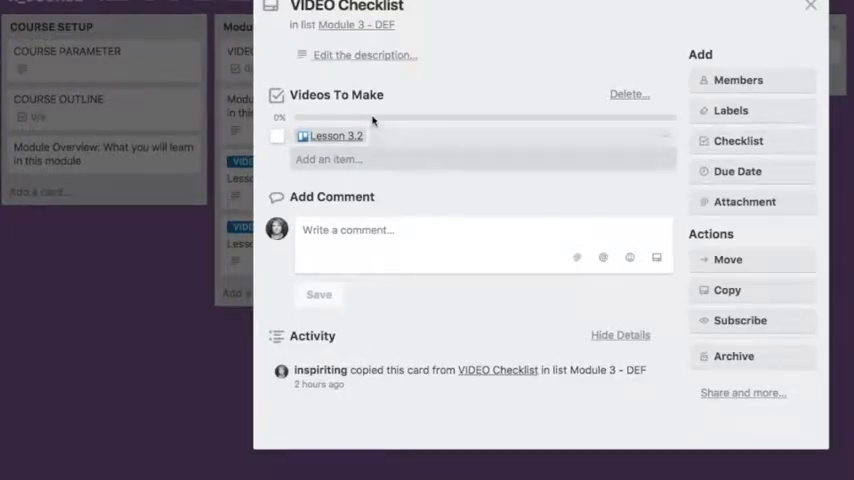
click(810, 7)
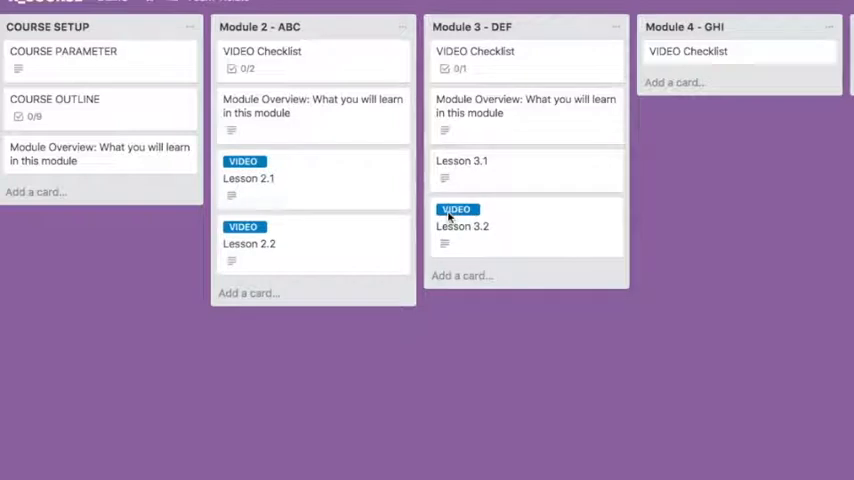
mouse_move(490, 220)
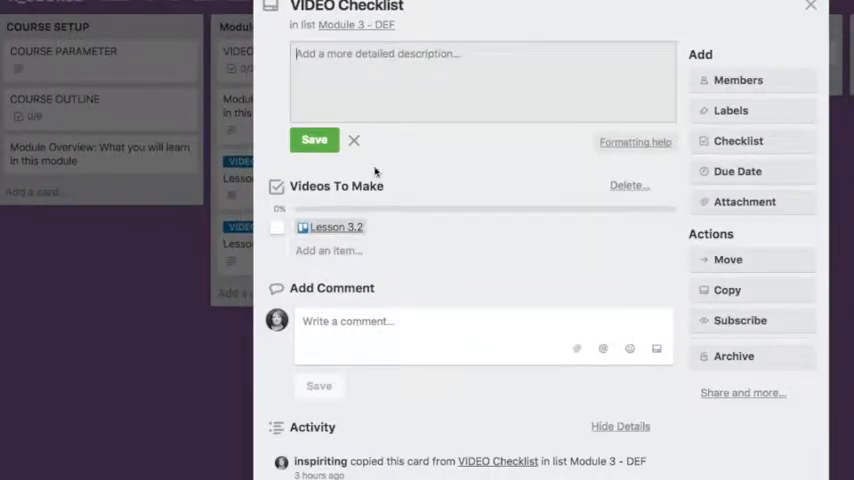
click(354, 140)
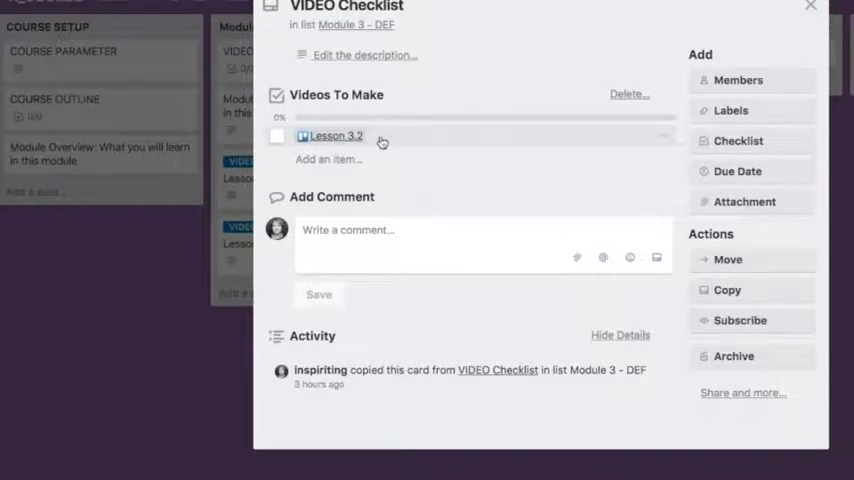
click(810, 8)
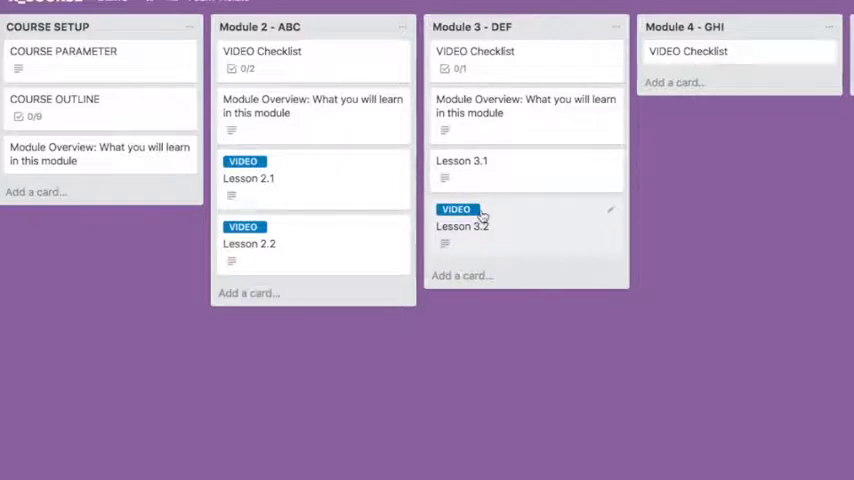
mouse_move(452, 222)
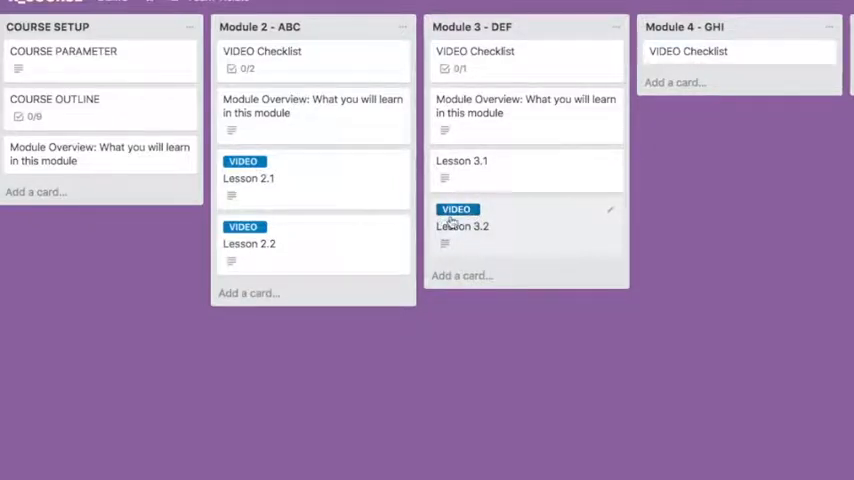
mouse_move(546, 223)
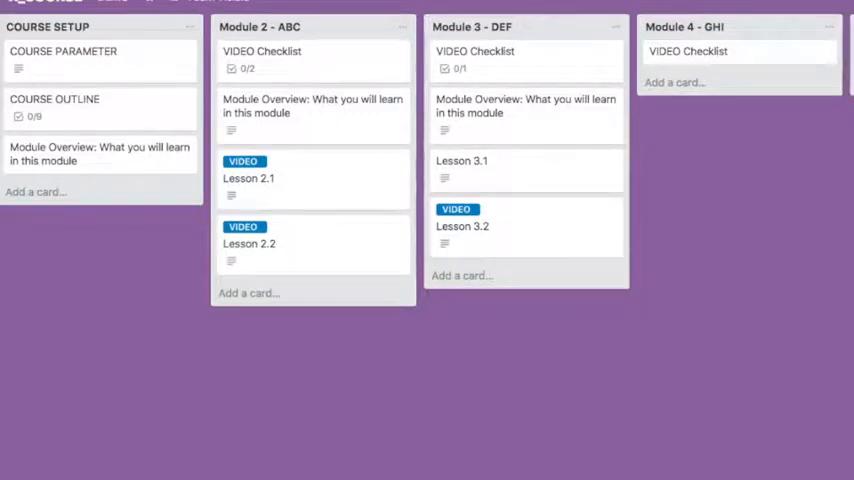
mouse_move(733, 165)
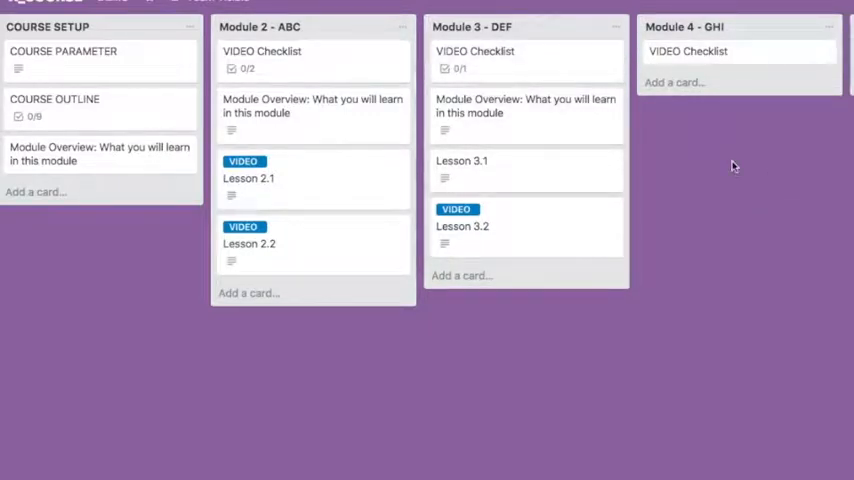
mouse_move(727, 166)
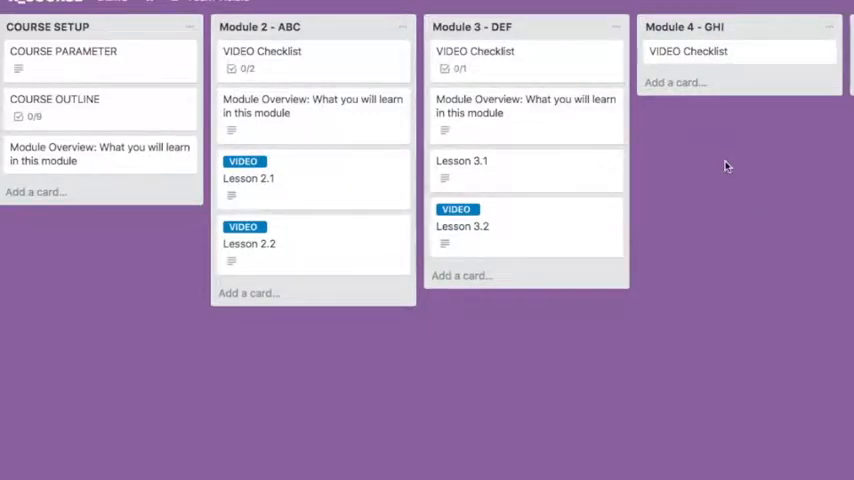
click(475, 51)
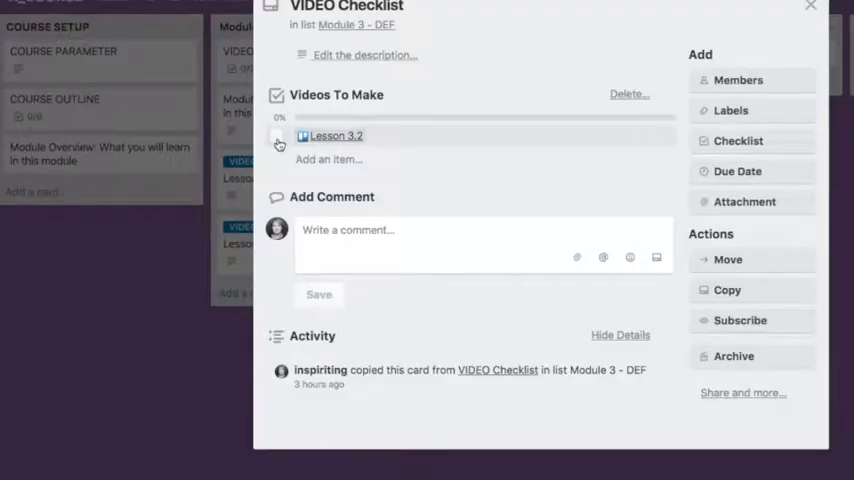
click(278, 141)
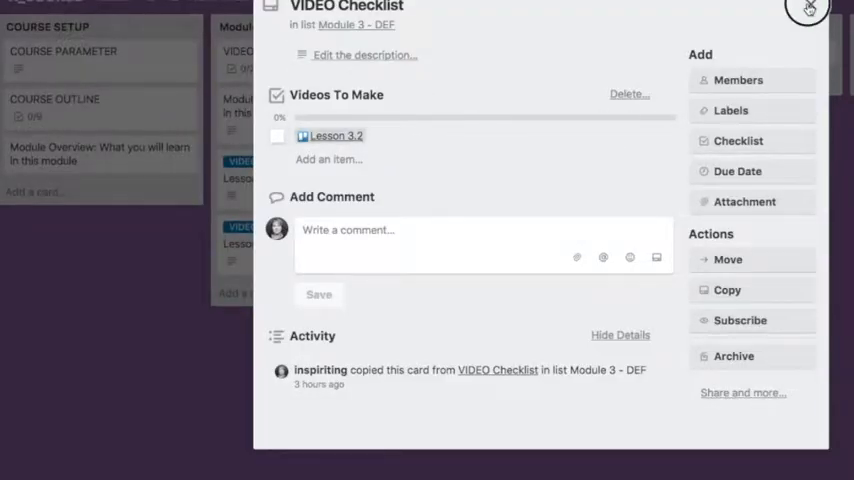
click(807, 9)
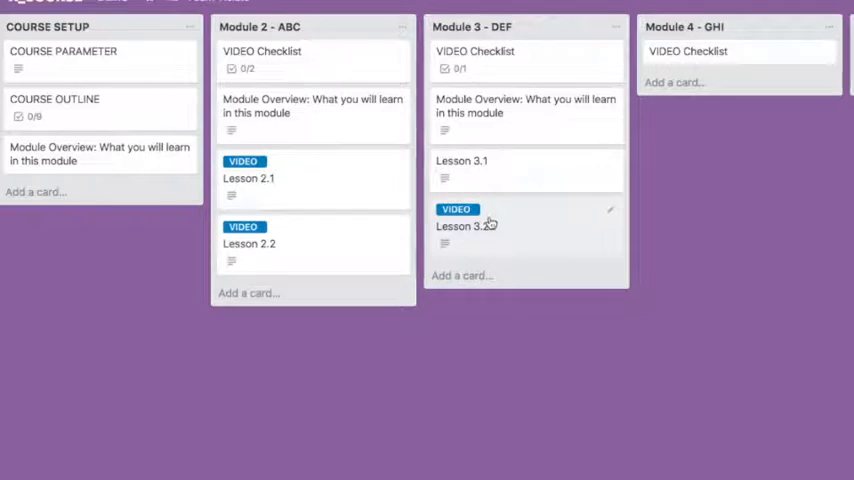
mouse_move(508, 225)
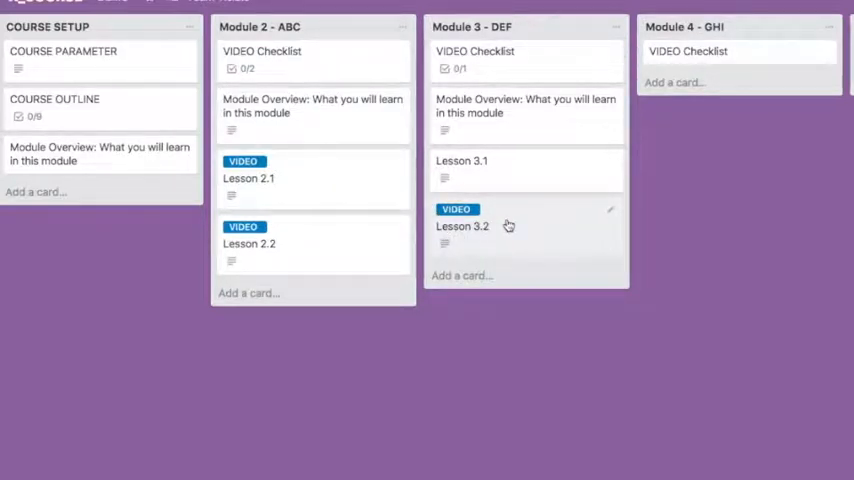
mouse_move(662, 182)
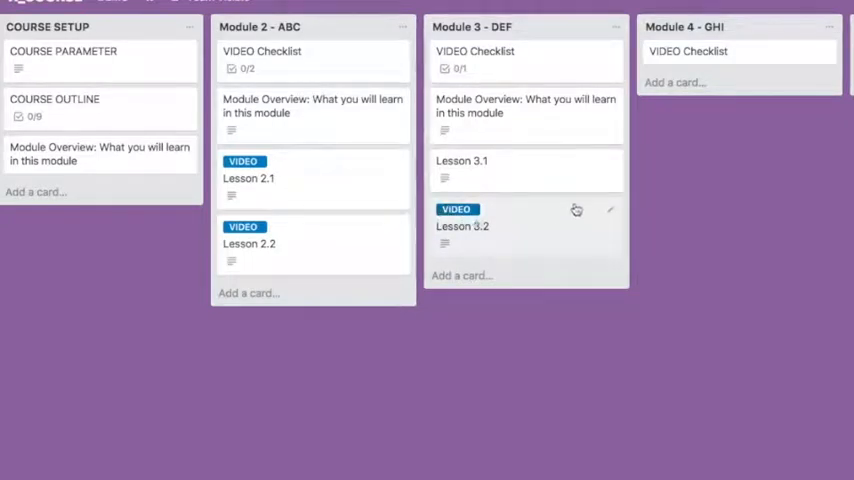
Step: Start a Butler list card with the trigger 'when a checklist item is checked'
scroll(right, 3)
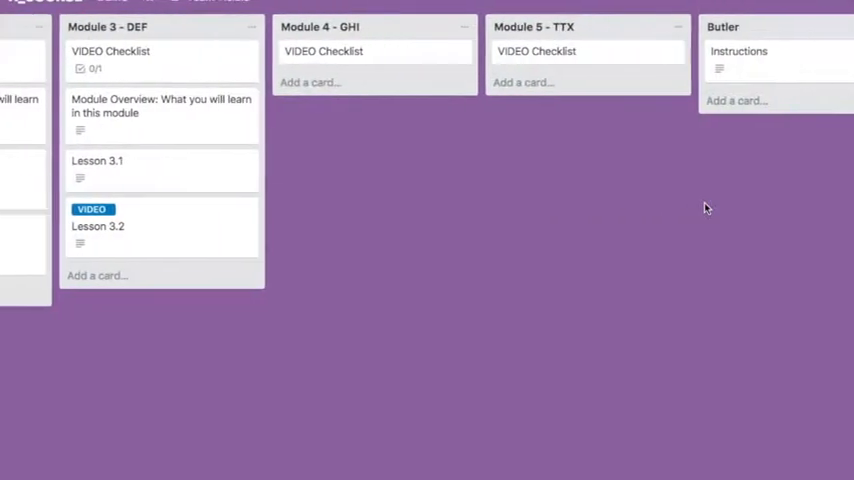
scroll(left, 3)
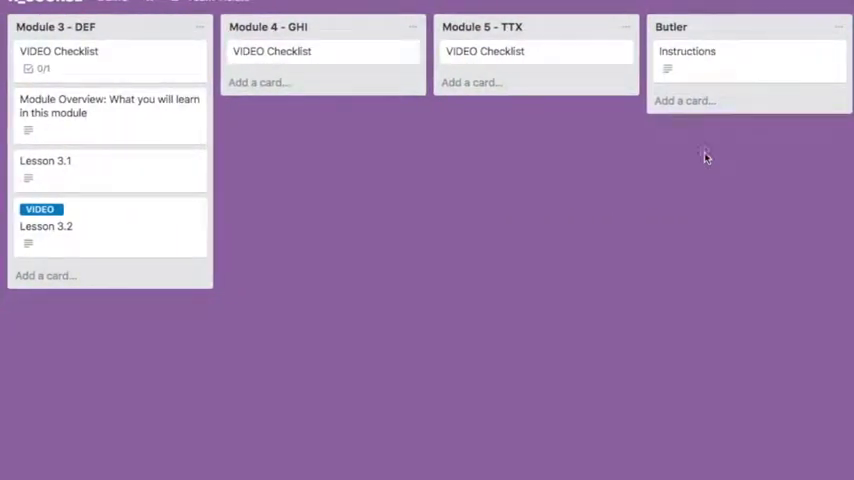
click(684, 100)
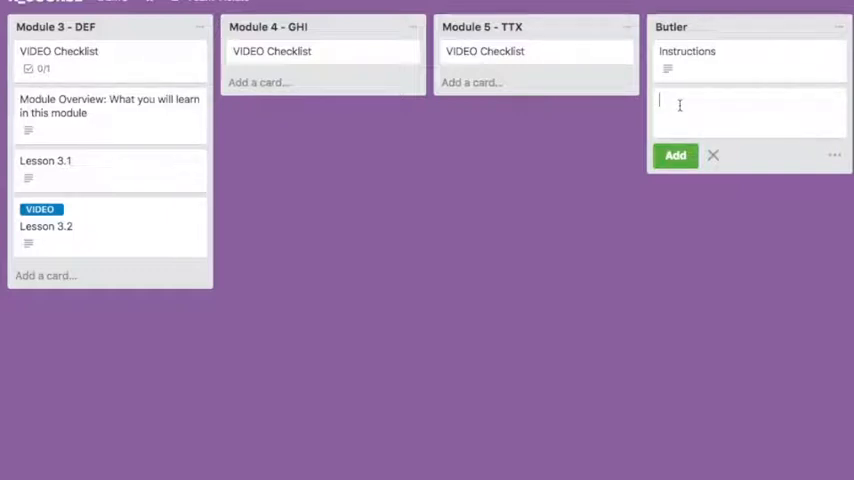
text(when a chil)
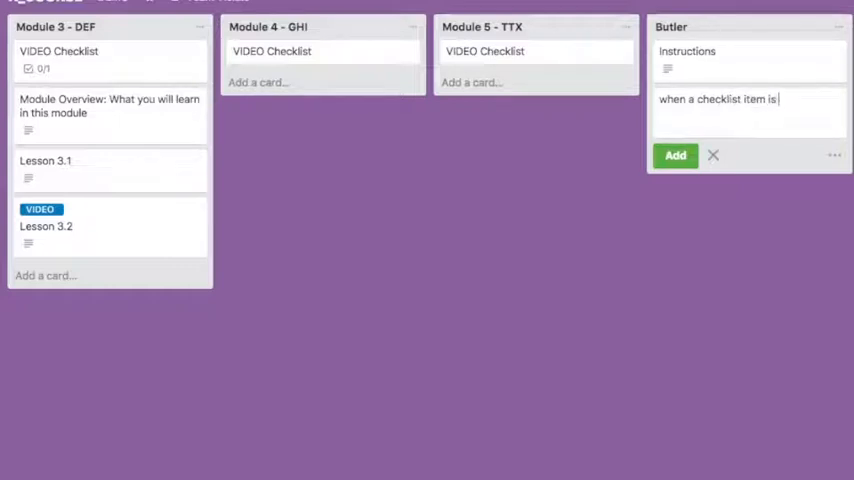
text(checked in list)
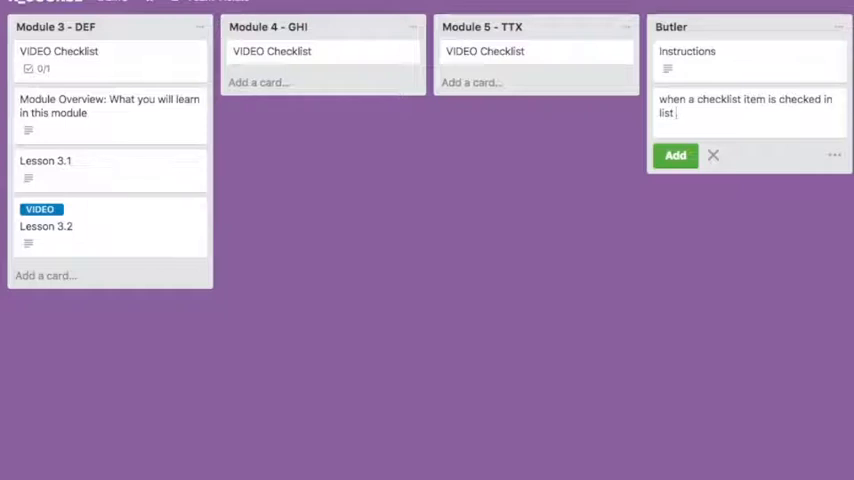
text(")
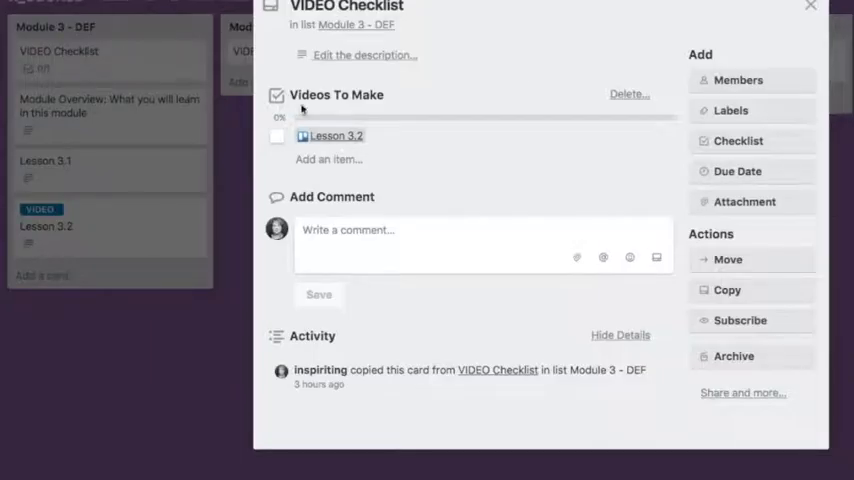
click(810, 6)
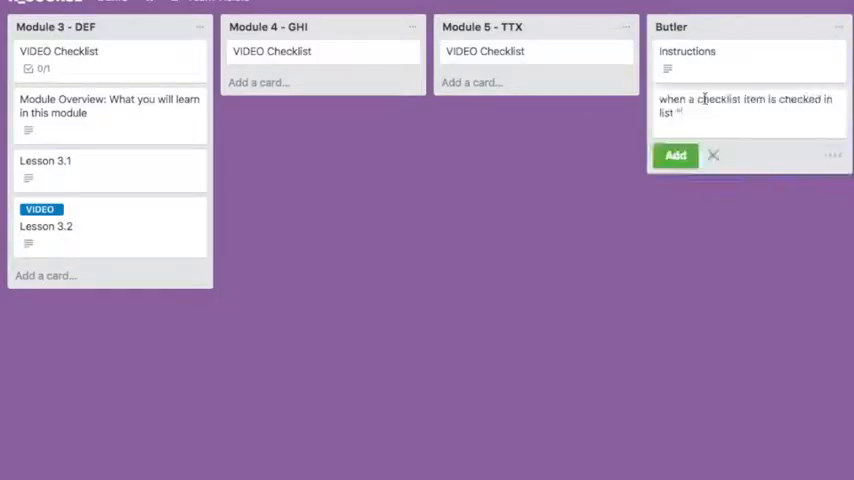
Step: Continue the command with "Videos To Make" and 'find card', checking Module 3's checklist
text("Videos To Make",)
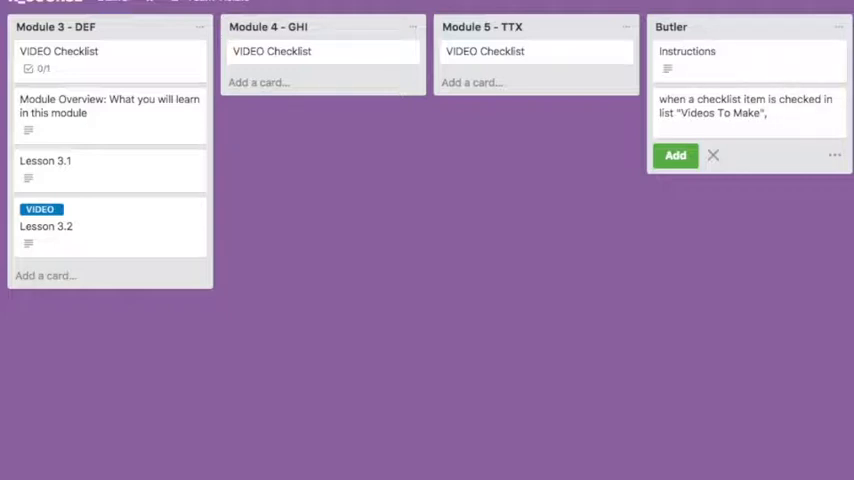
text(find card linked in the)
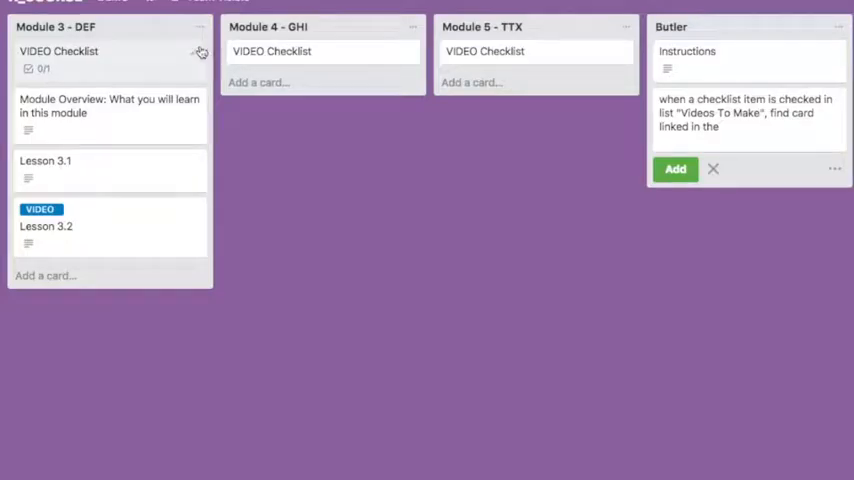
click(58, 51)
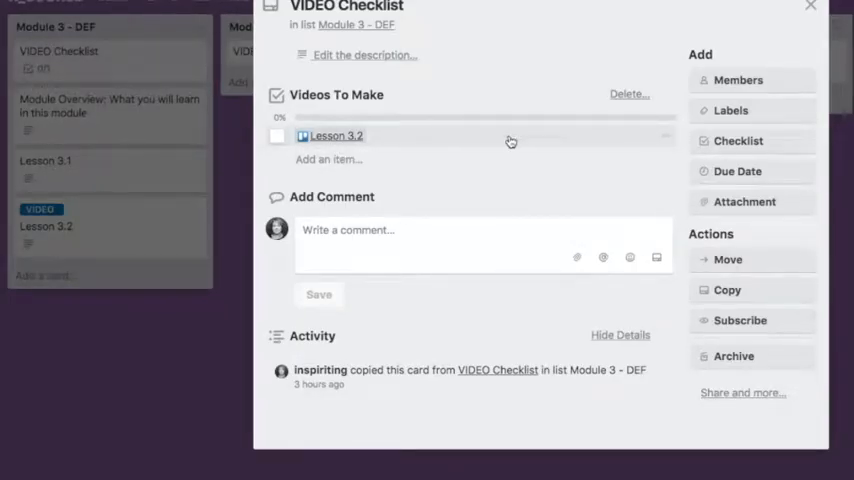
click(810, 8)
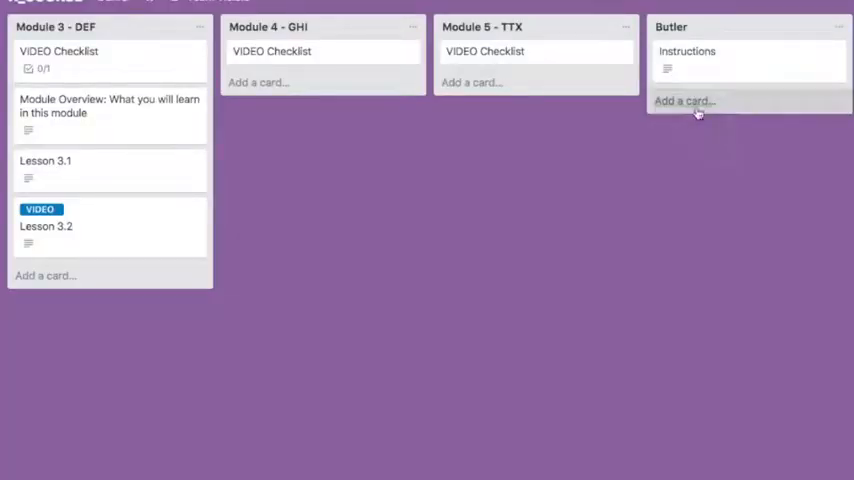
Step: Finish the command: remove the blue label "VIDEO", add the green label
click(684, 100)
text(when a checklist item is checked in list "Videos To Make", find linked card linked in the)
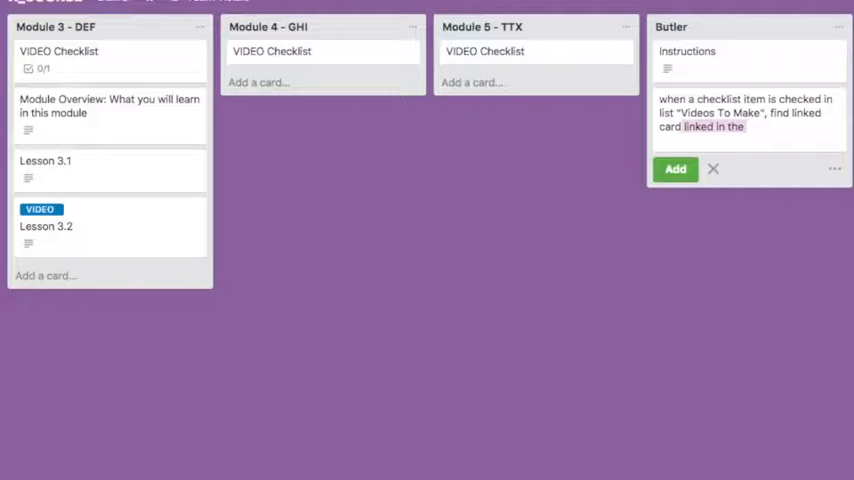
text(and remove)
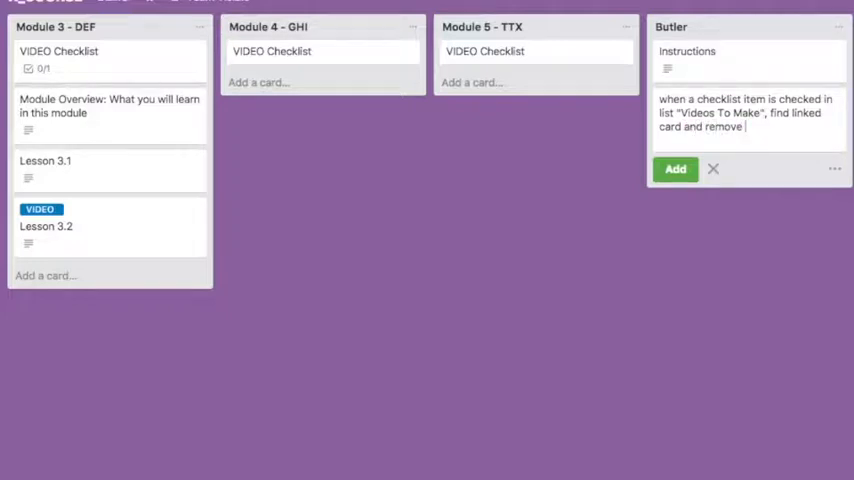
text(the blue label)
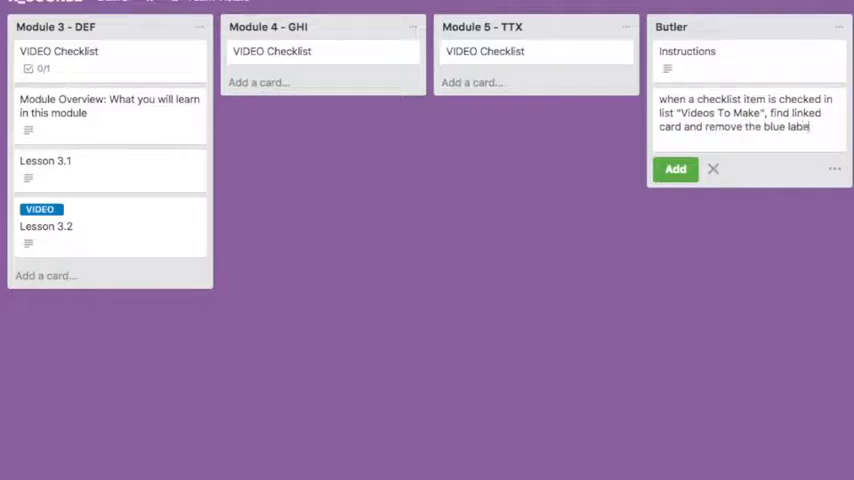
text("VIDEO" and add)
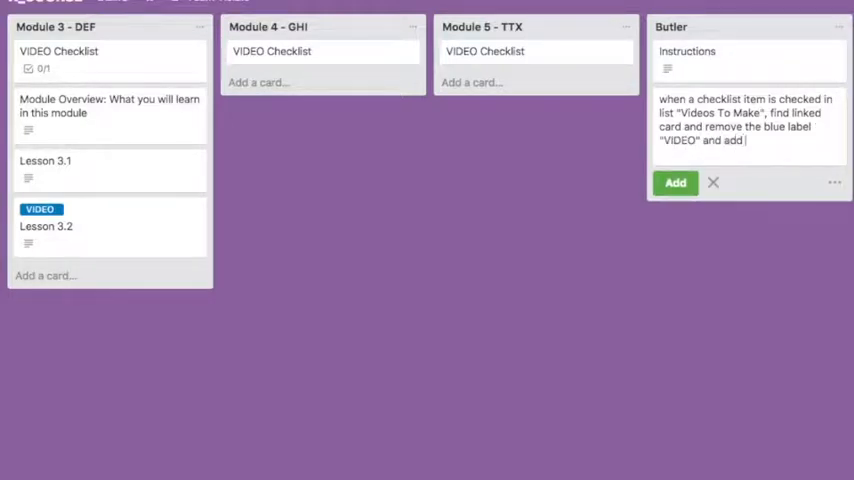
text(the green label "VIDEO READY")
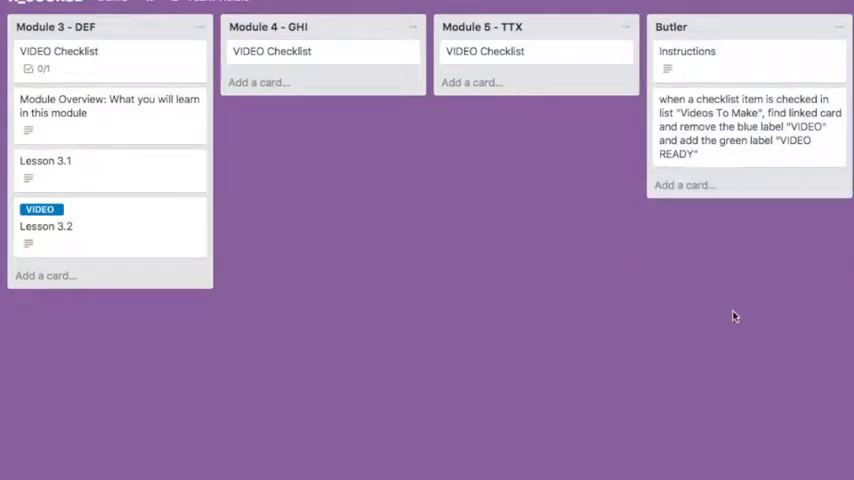
Step: Reword the Butler command card to say checklist "Videos To Make" and close it
click(748, 126)
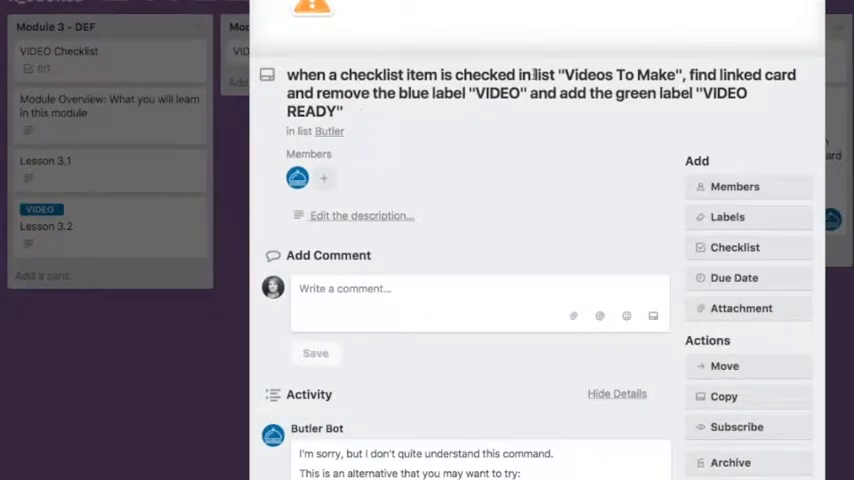
click(540, 90)
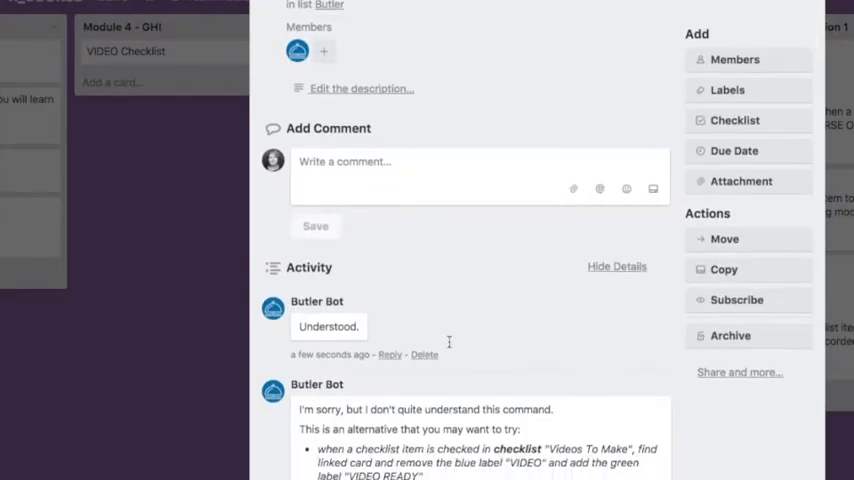
scroll(down, 3)
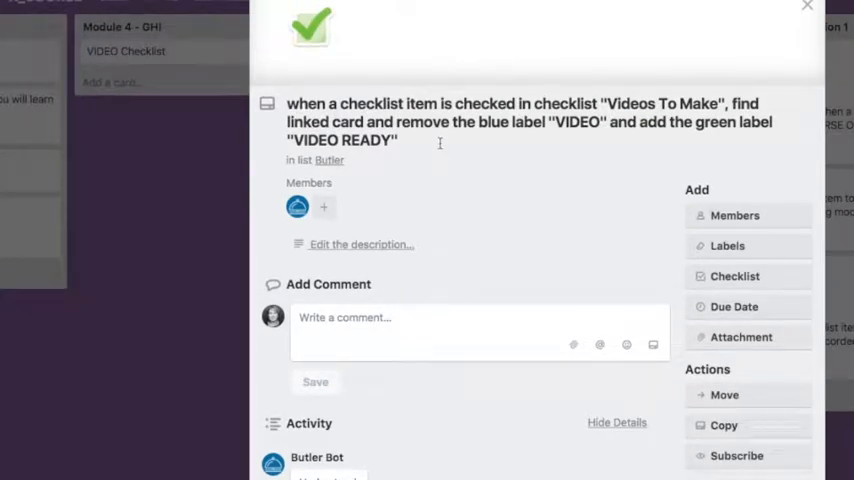
click(807, 9)
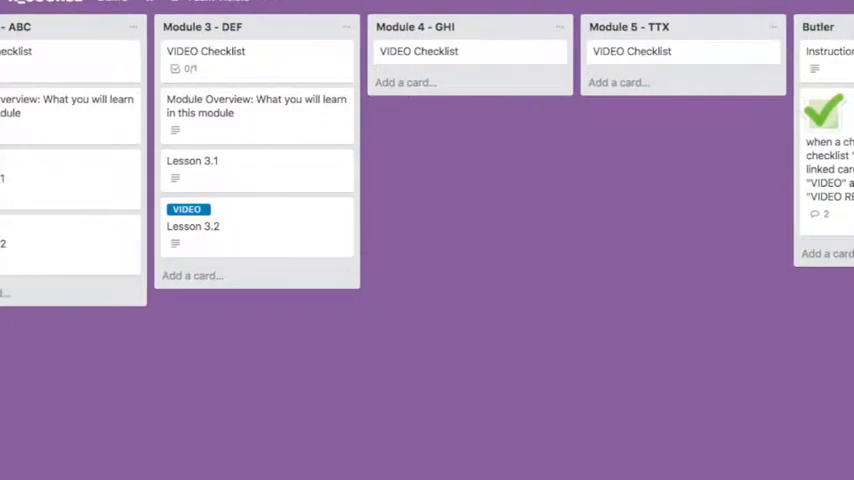
Step: Tick Lesson 3.2 in Module 3's VIDEO Checklist, then view Module 2's checklist
click(205, 51)
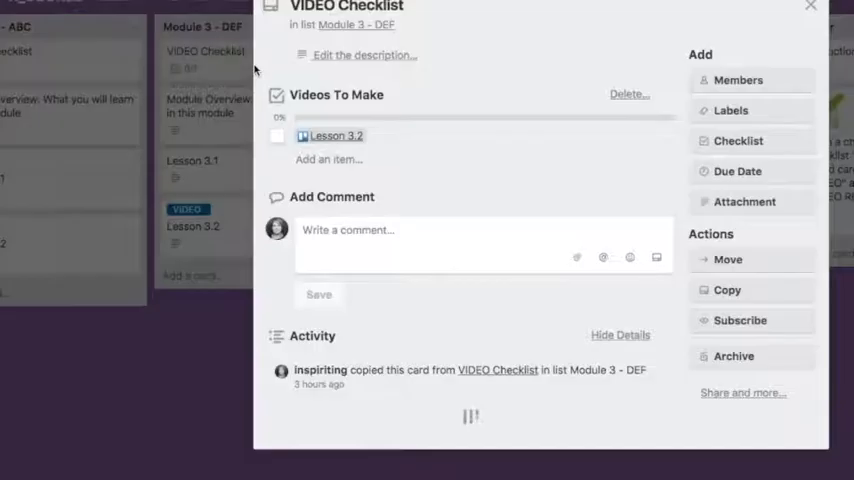
click(277, 135)
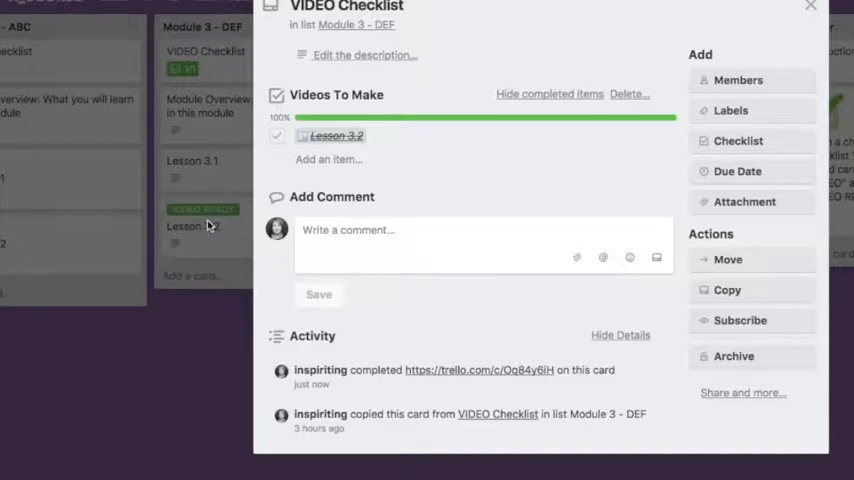
click(810, 6)
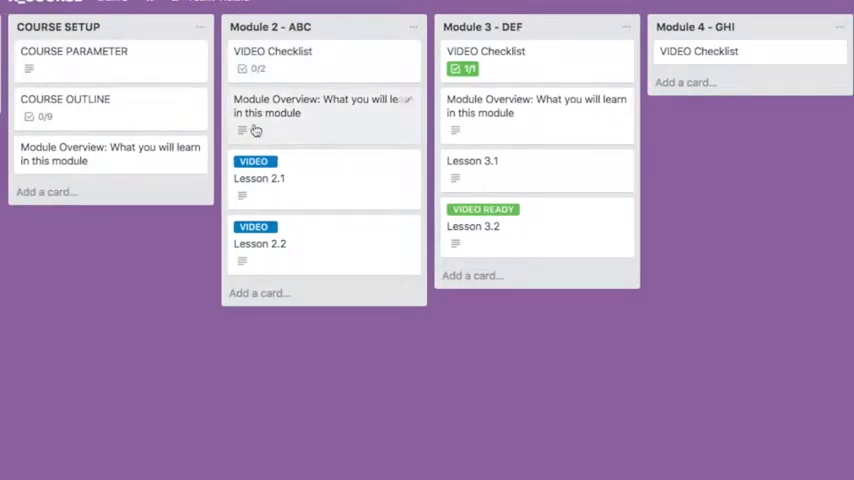
click(272, 51)
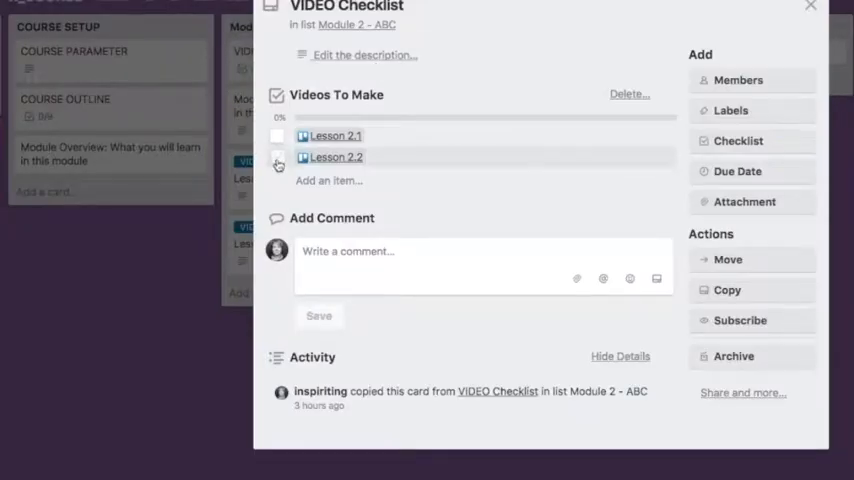
click(810, 7)
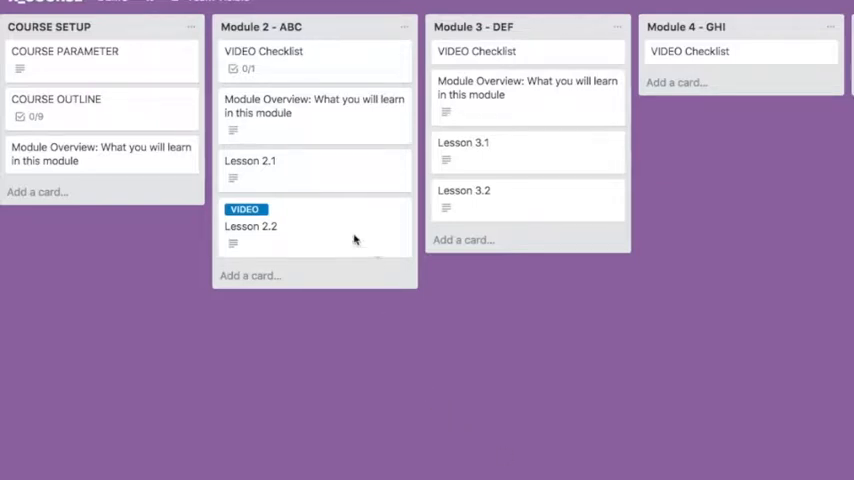
mouse_move(332, 230)
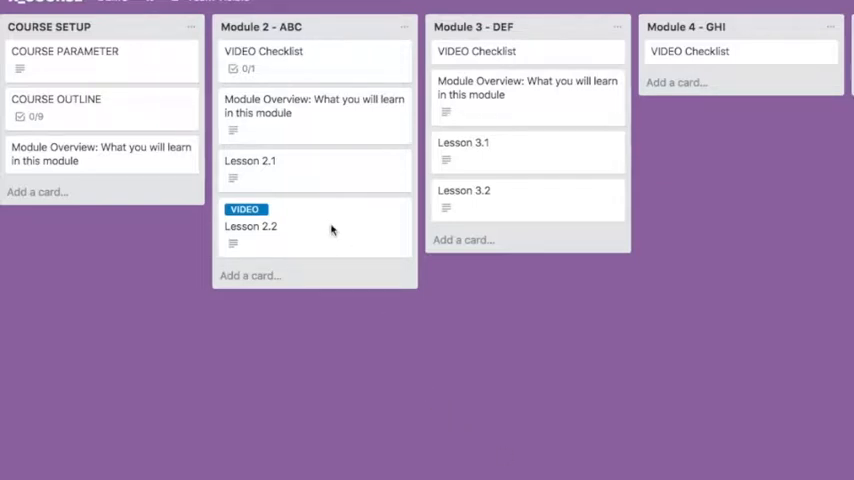
mouse_move(324, 228)
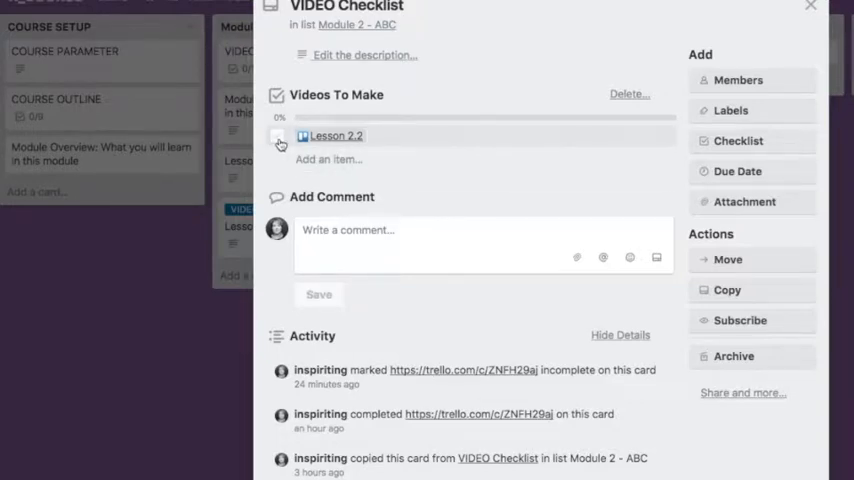
Step: Tick Lesson 2.2 in Module 2's VIDEO Checklist, turning it green VIDEO READY
click(280, 136)
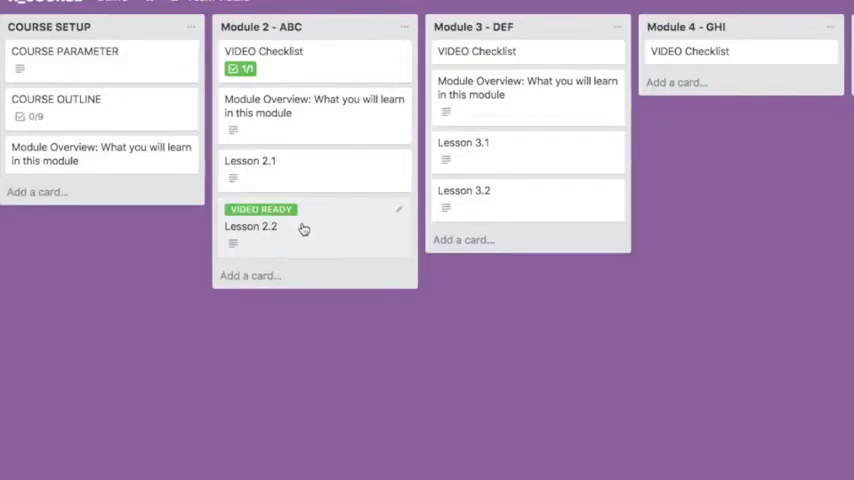
mouse_move(335, 228)
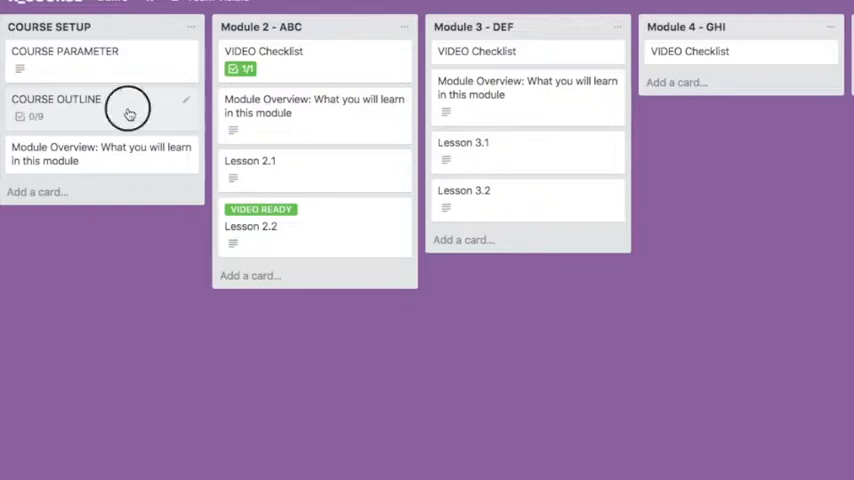
Step: Tick Lesson 2.2 under Module 2 - ABC in the COURSE OUTLINE card
click(56, 99)
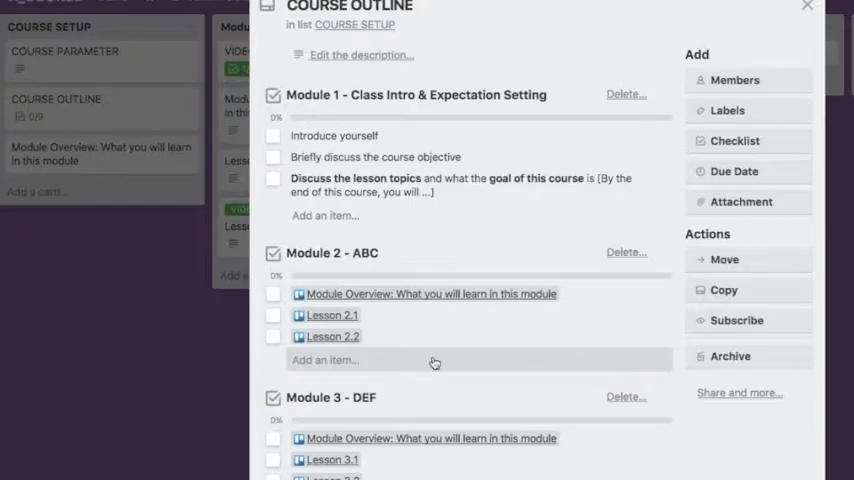
click(807, 8)
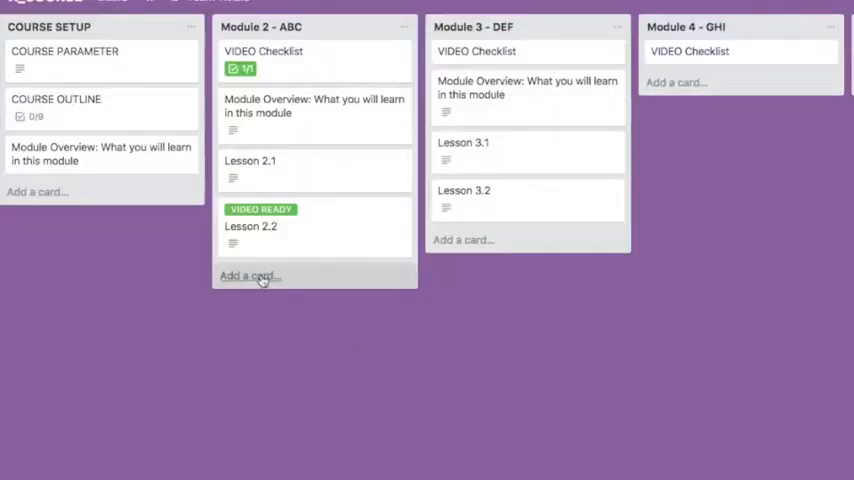
click(56, 99)
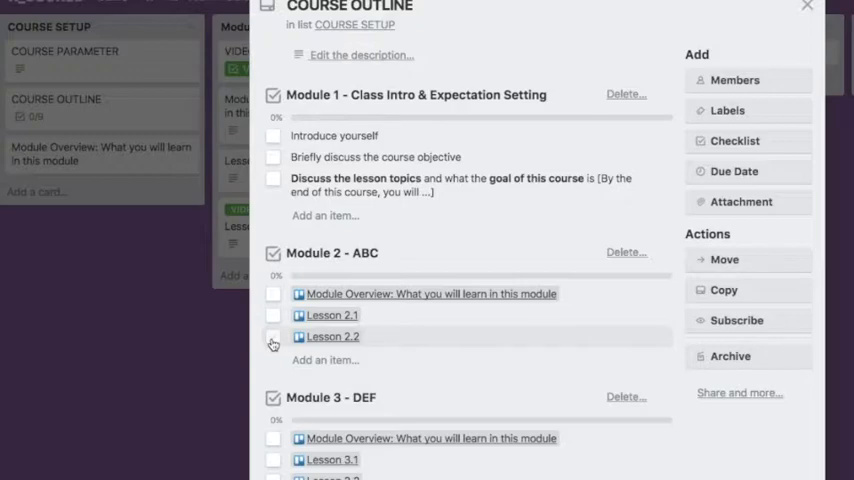
click(807, 8)
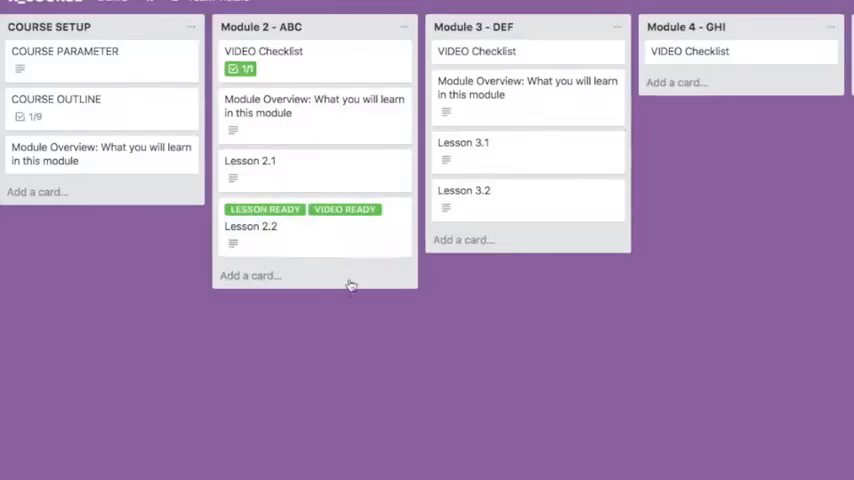
mouse_move(298, 221)
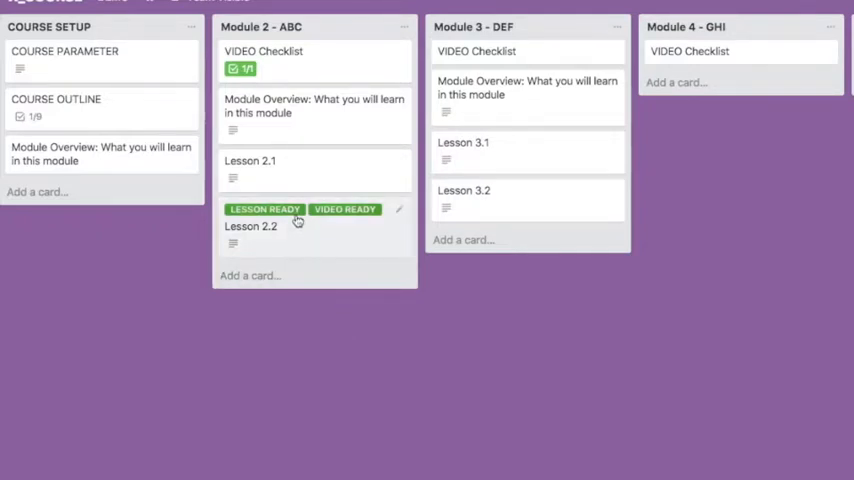